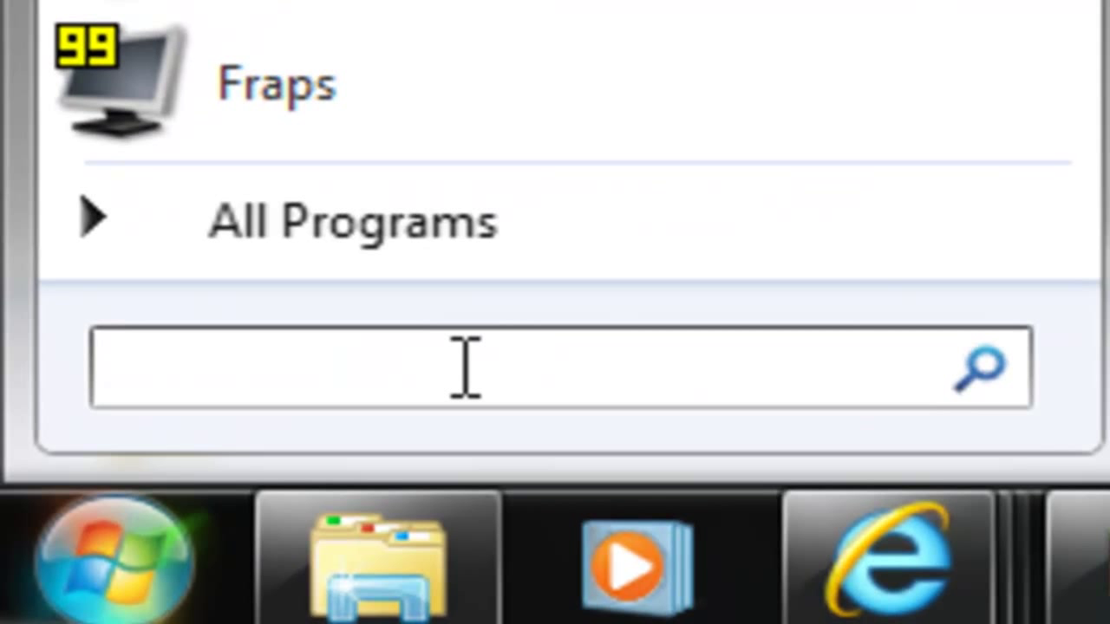
# Search the Start menu for %appdata% to find the Roaming folder.
pyautogui.write('%app')
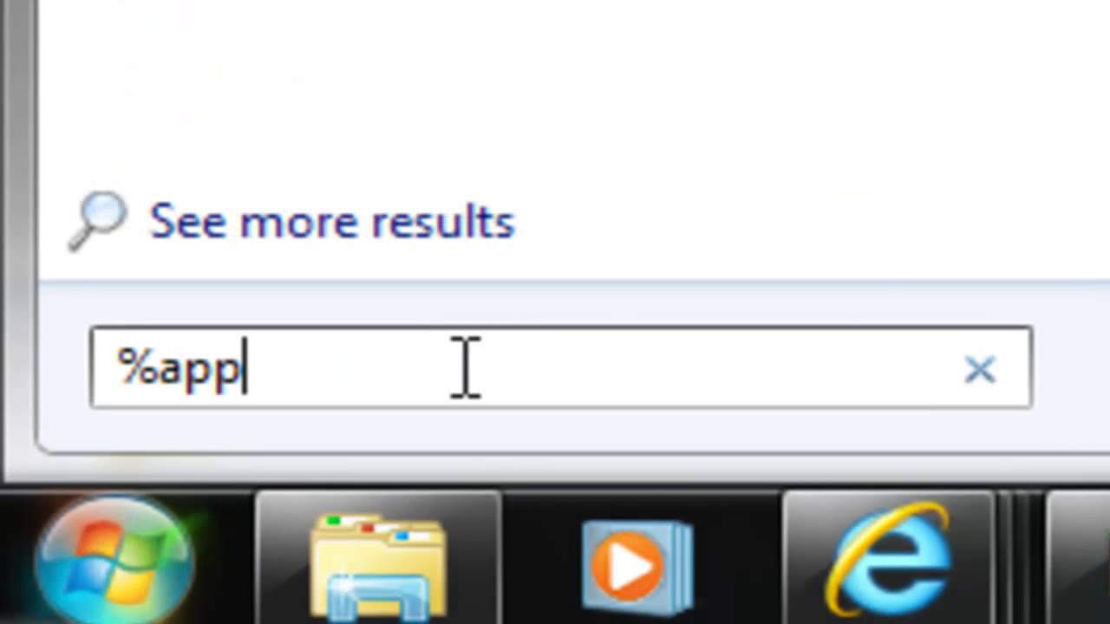
pyautogui.write('data')
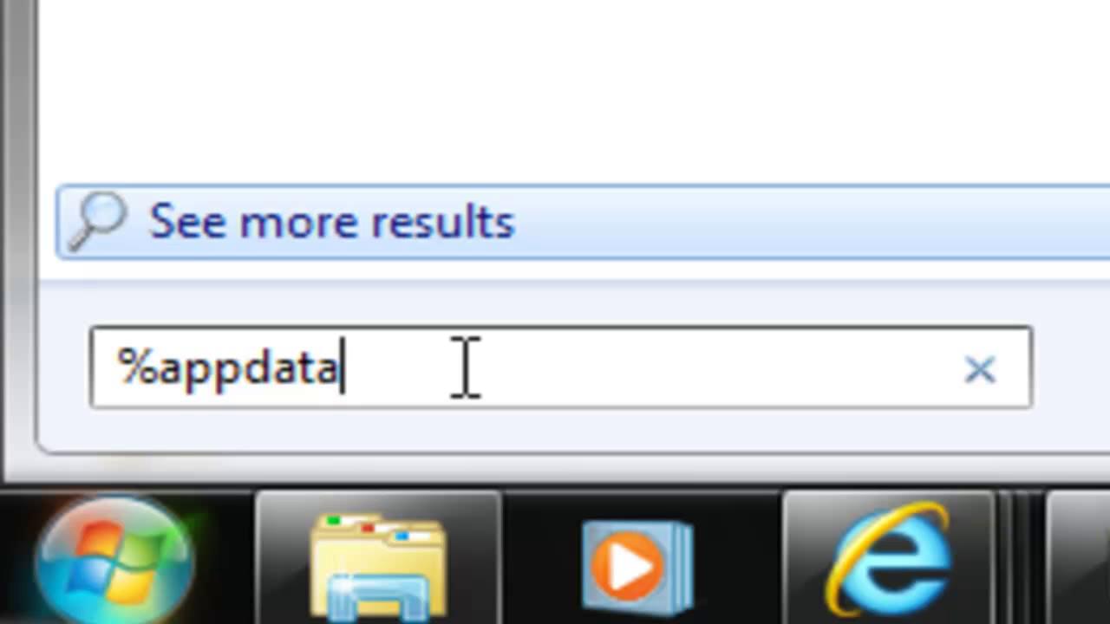
pyautogui.write('%')
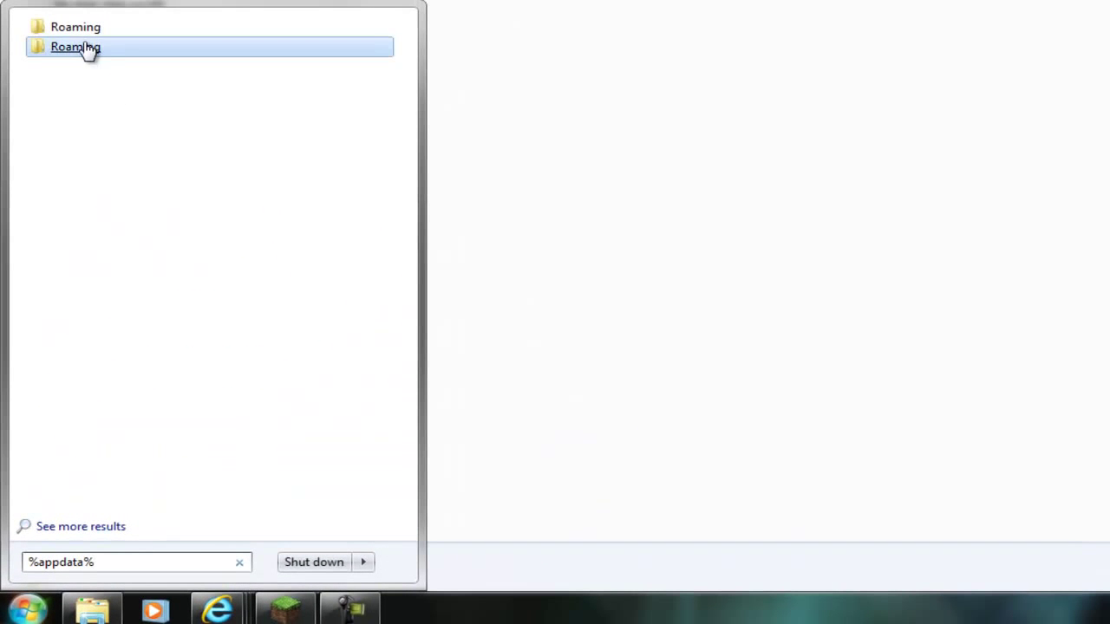
# Copy minecraft.jar from Roaming\.minecraft\bin into the minecrafttexturepack folder, then close Roaming.
pyautogui.click(75, 46)
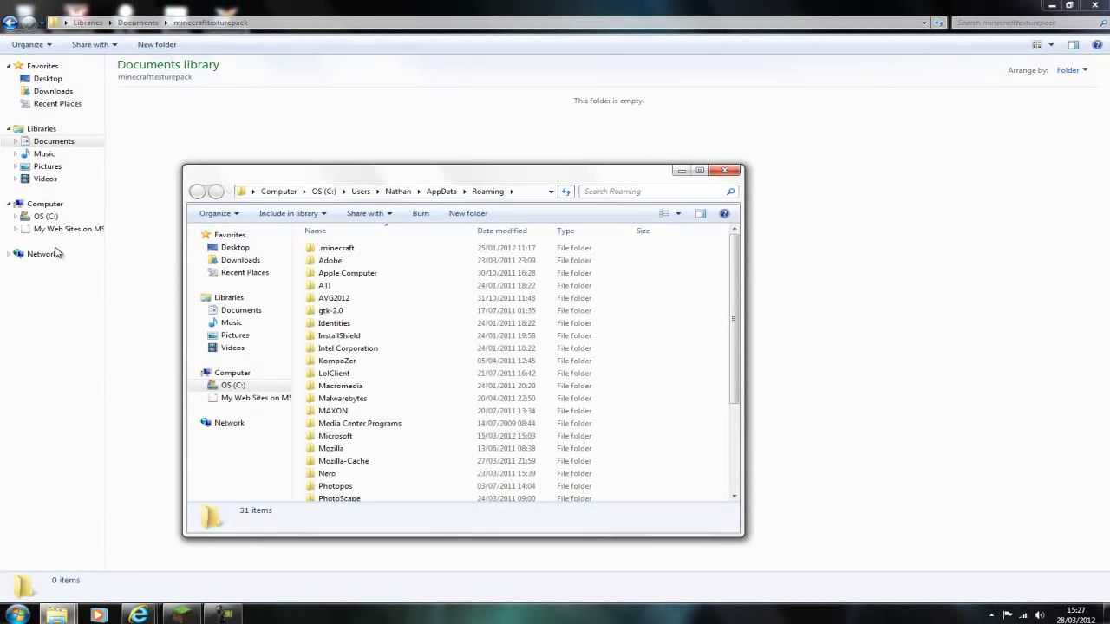
pyautogui.click(336, 248)
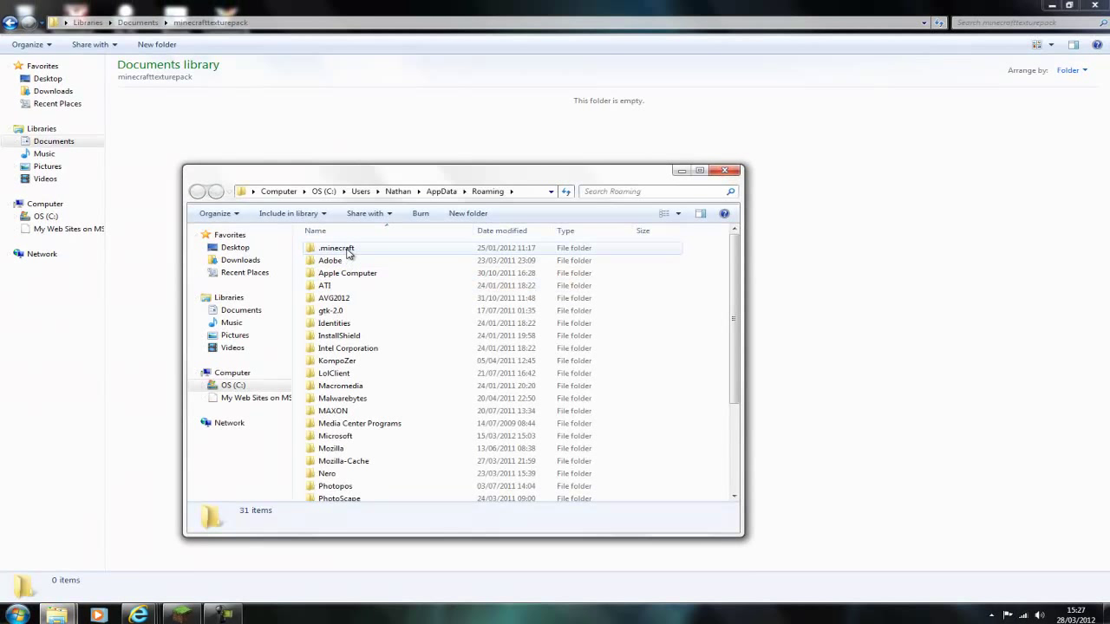
pyautogui.doubleClick(336, 248)
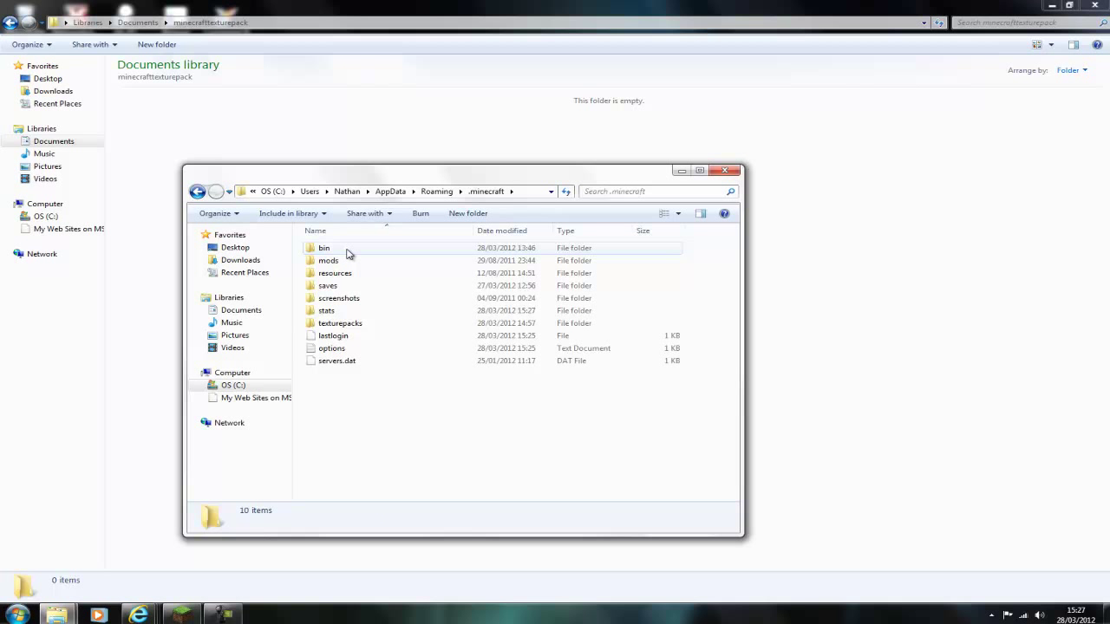
pyautogui.doubleClick(325, 247)
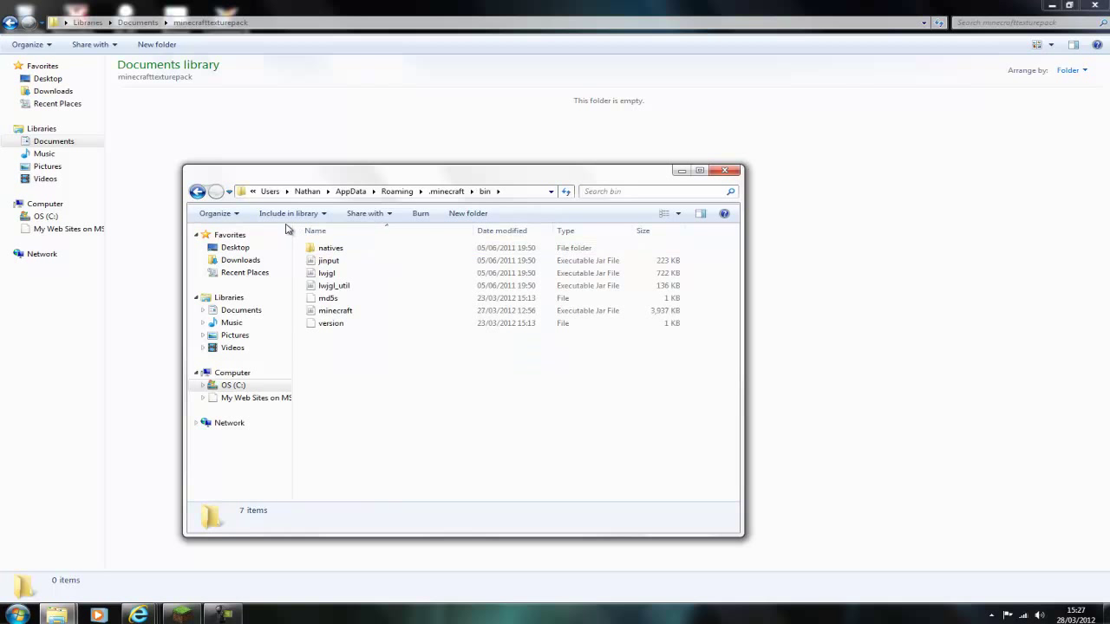
pyautogui.click(336, 310)
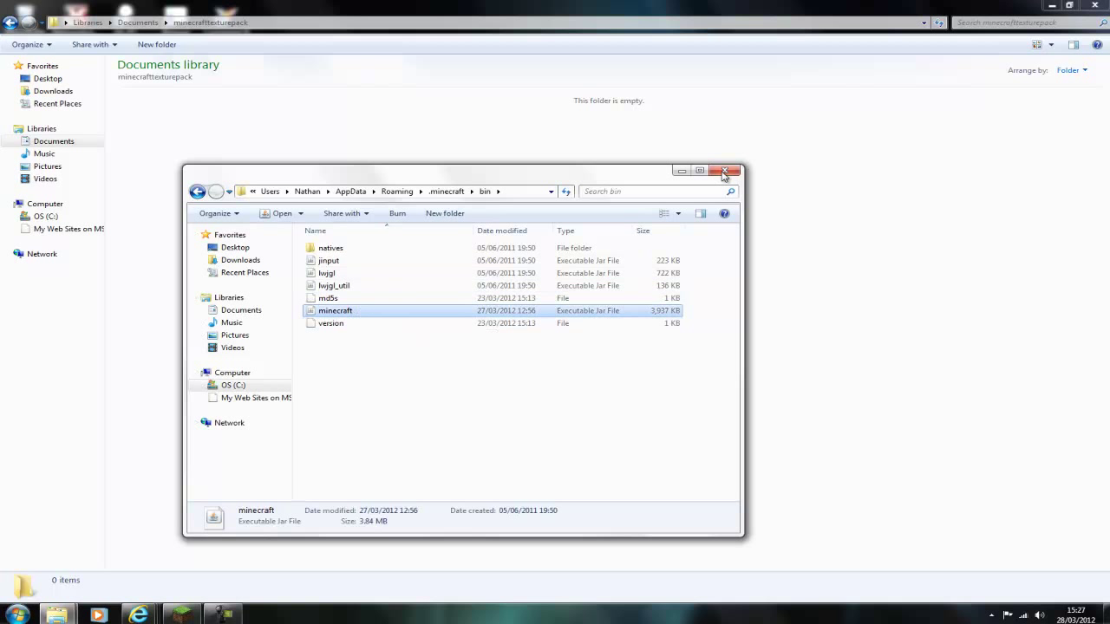
pyautogui.moveTo(336, 310)
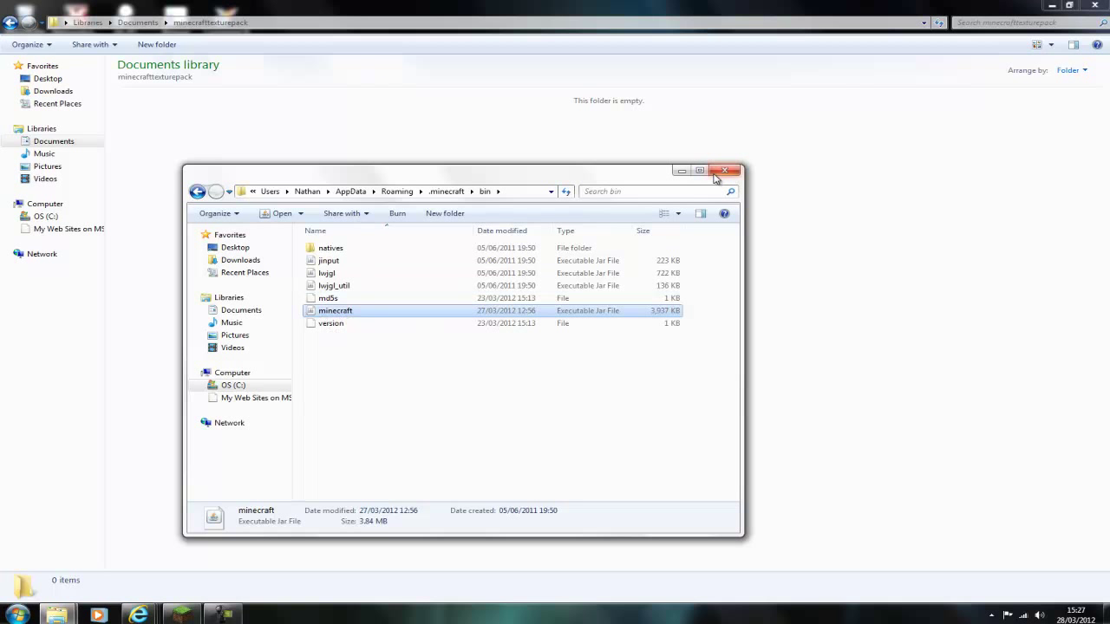
pyautogui.click(724, 170)
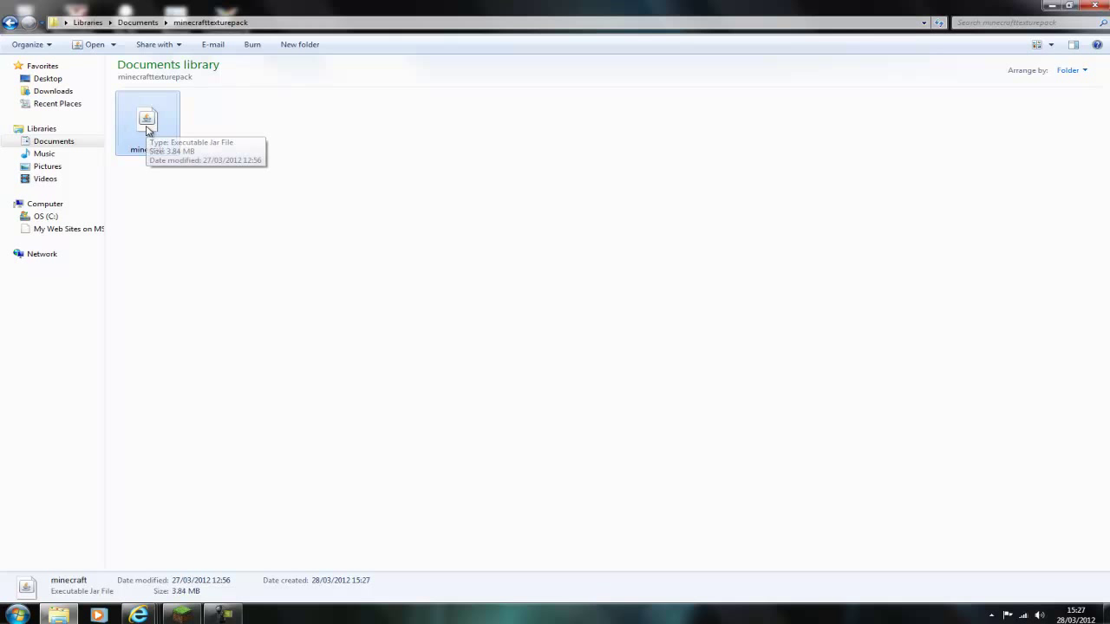
# Extract minecraft.jar, group files by type, and delete all 1,118 .class files.
pyautogui.rightClick(148, 121)
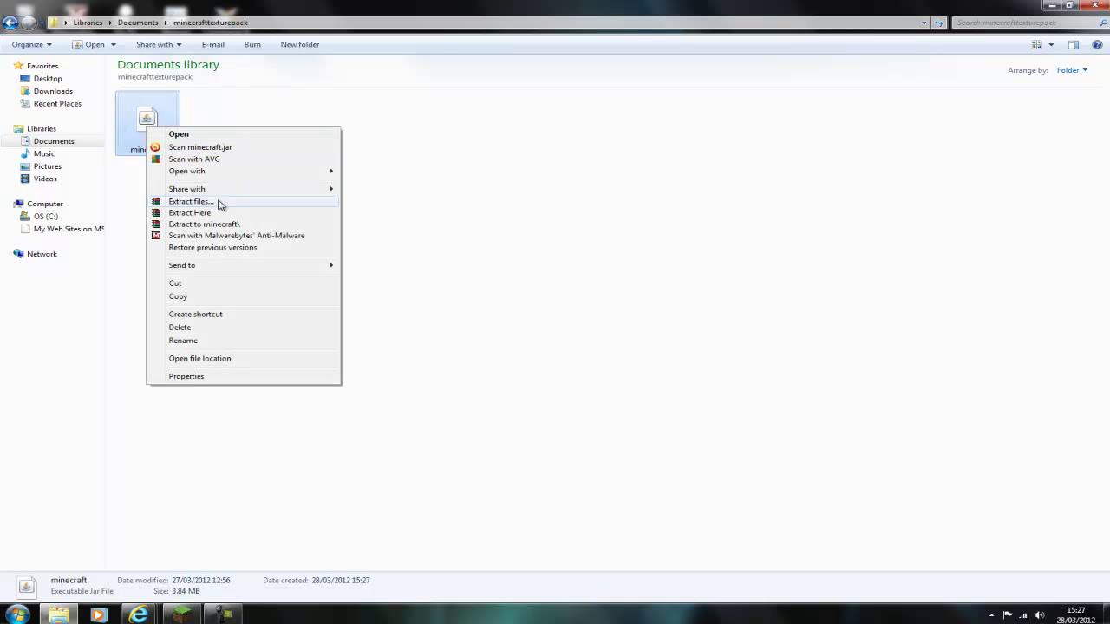
pyautogui.click(190, 201)
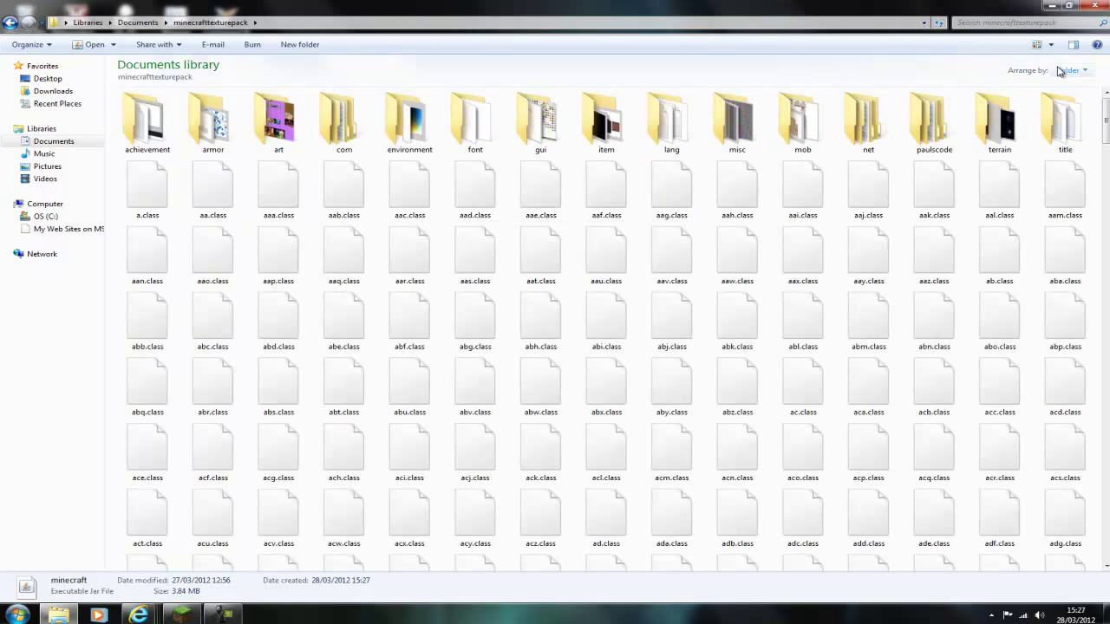
pyautogui.click(1072, 70)
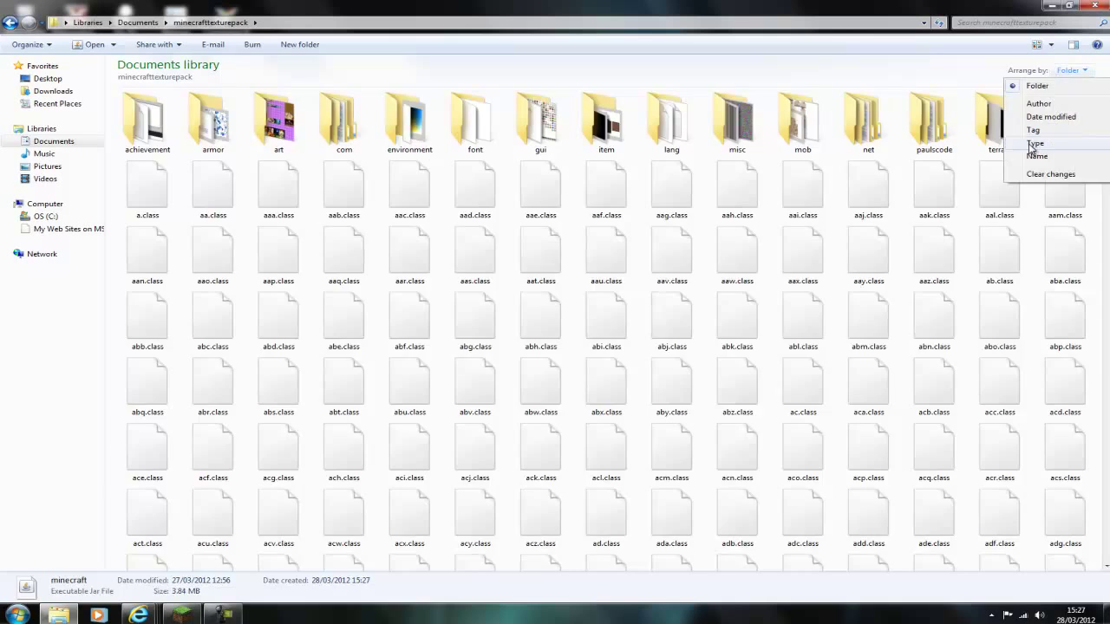
pyautogui.click(1035, 143)
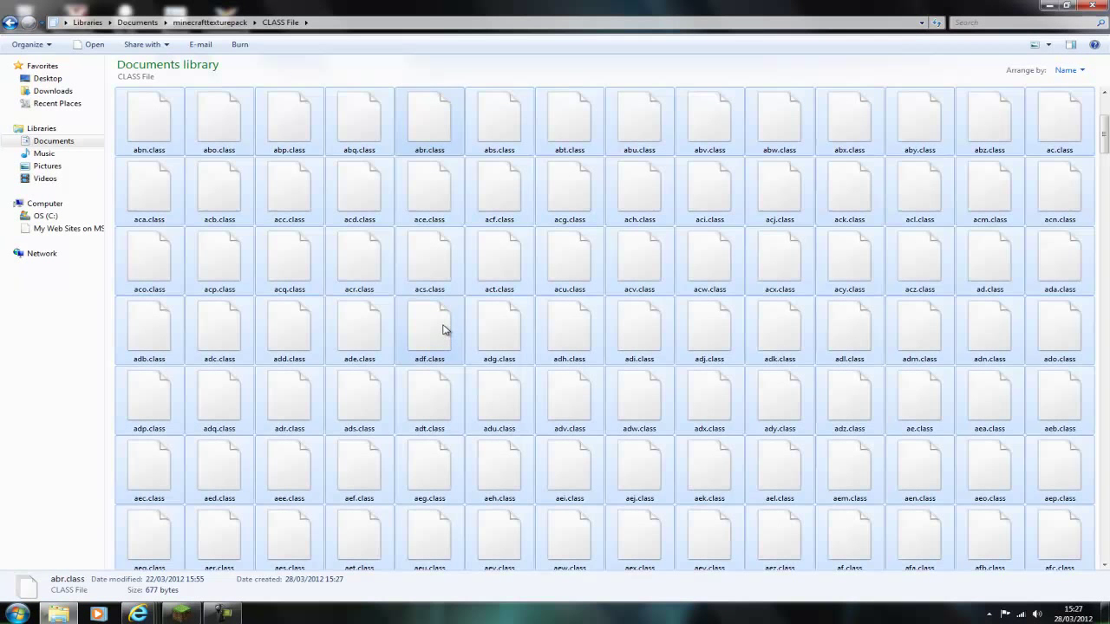
pyautogui.press('Delete')
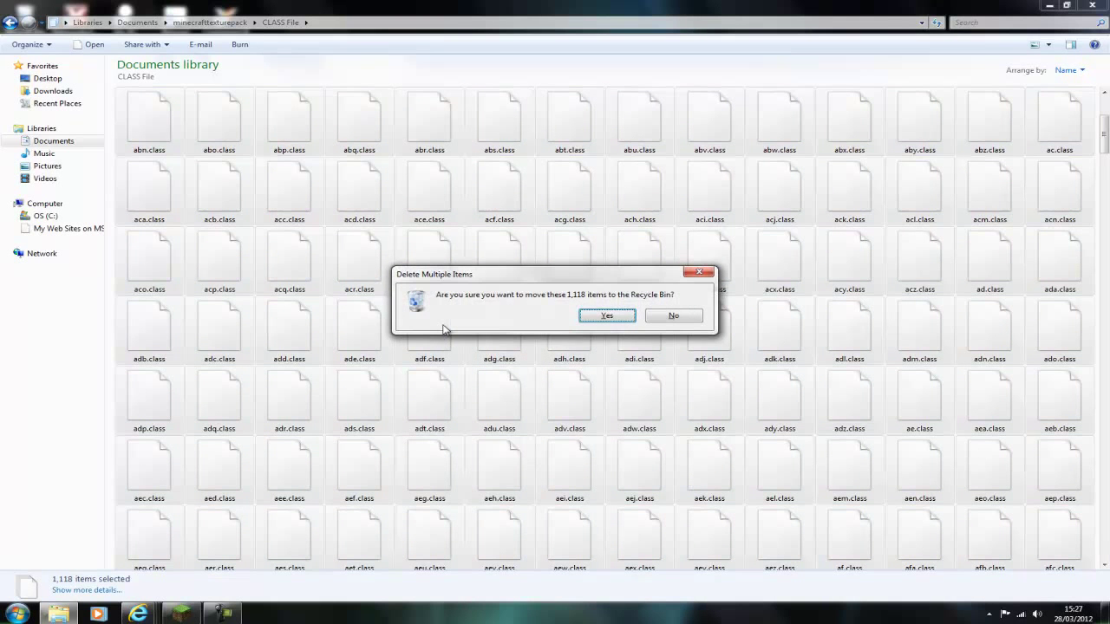
pyautogui.click(606, 314)
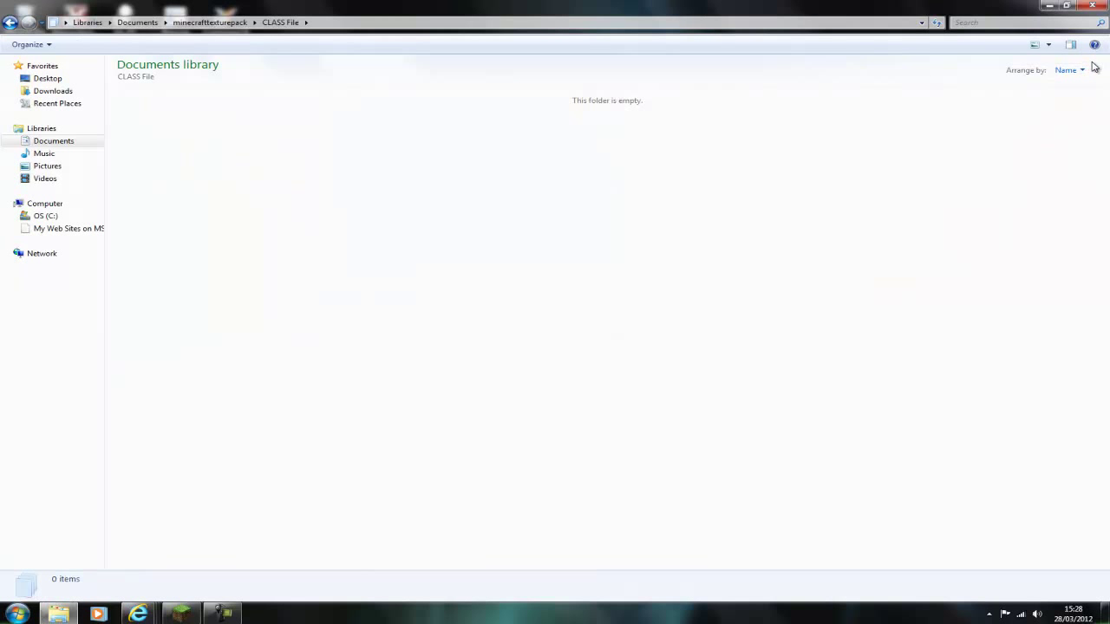
# Return to minecrafttexturepack, preview terrain.png, and open it with Paint.NET.
pyautogui.click(209, 21)
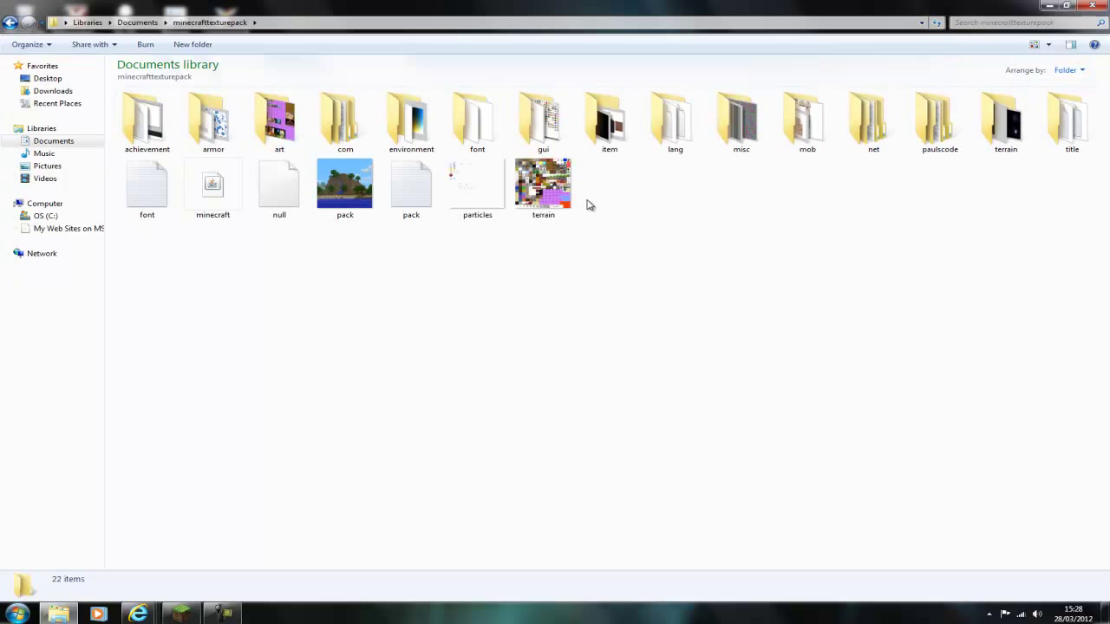
pyautogui.doubleClick(543, 184)
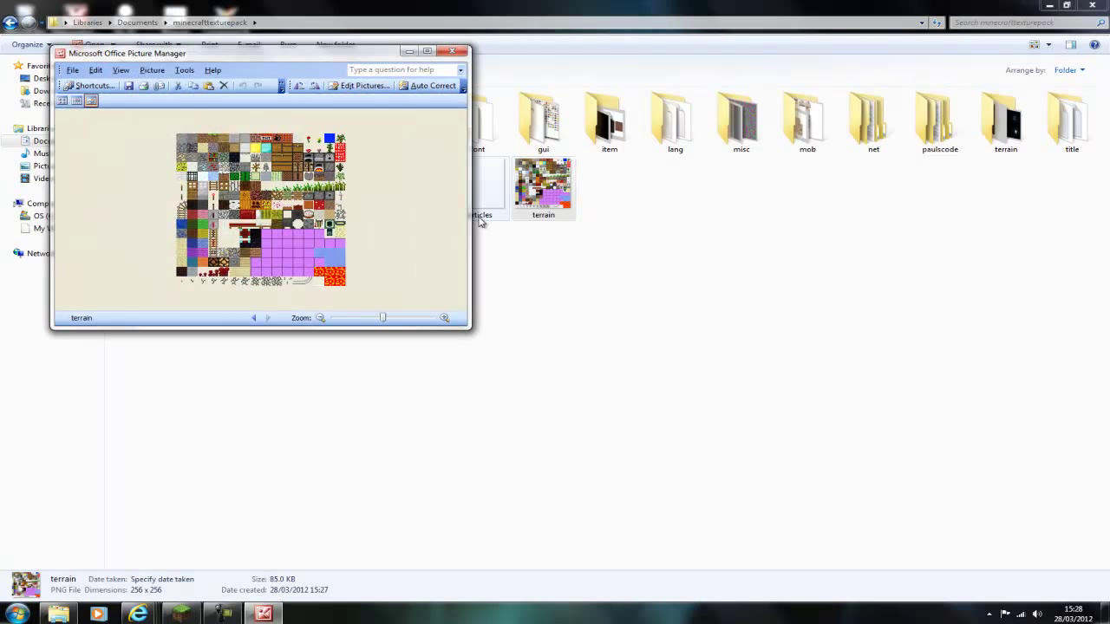
pyautogui.rightClick(542, 182)
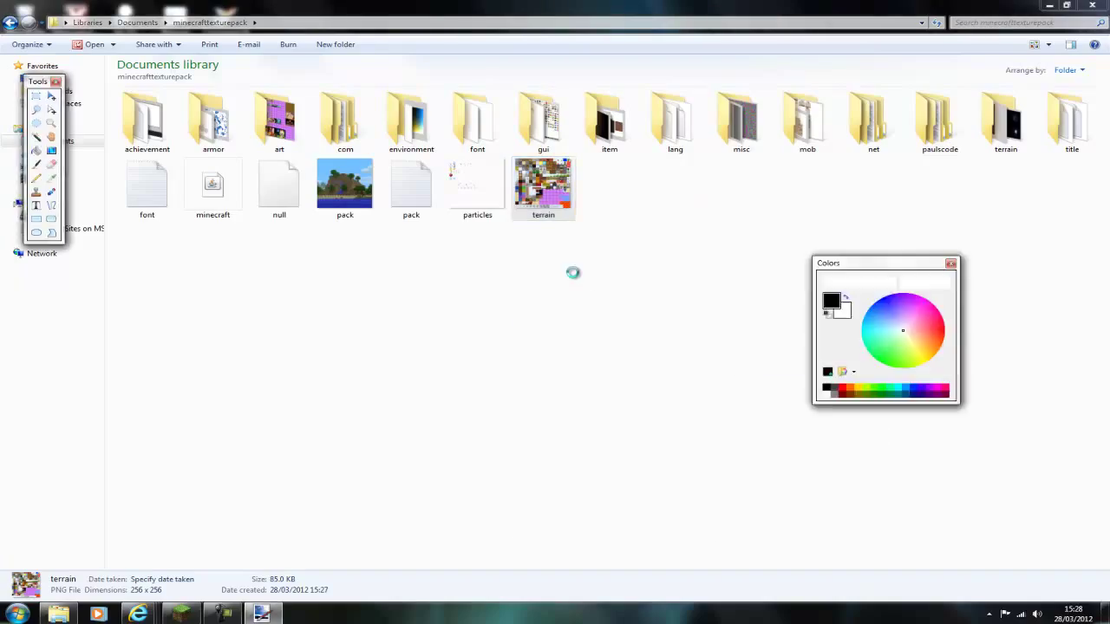
# Zoom into terrain.png and choose the Pencil tool with a pink primary colour.
pyautogui.doubleClick(543, 185)
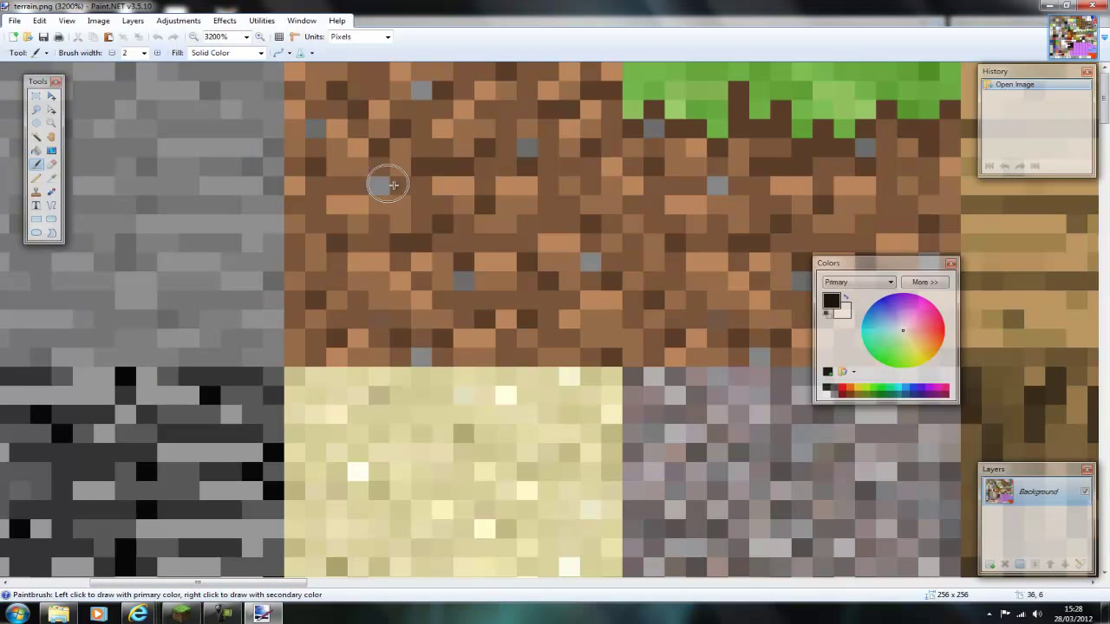
pyautogui.click(37, 178)
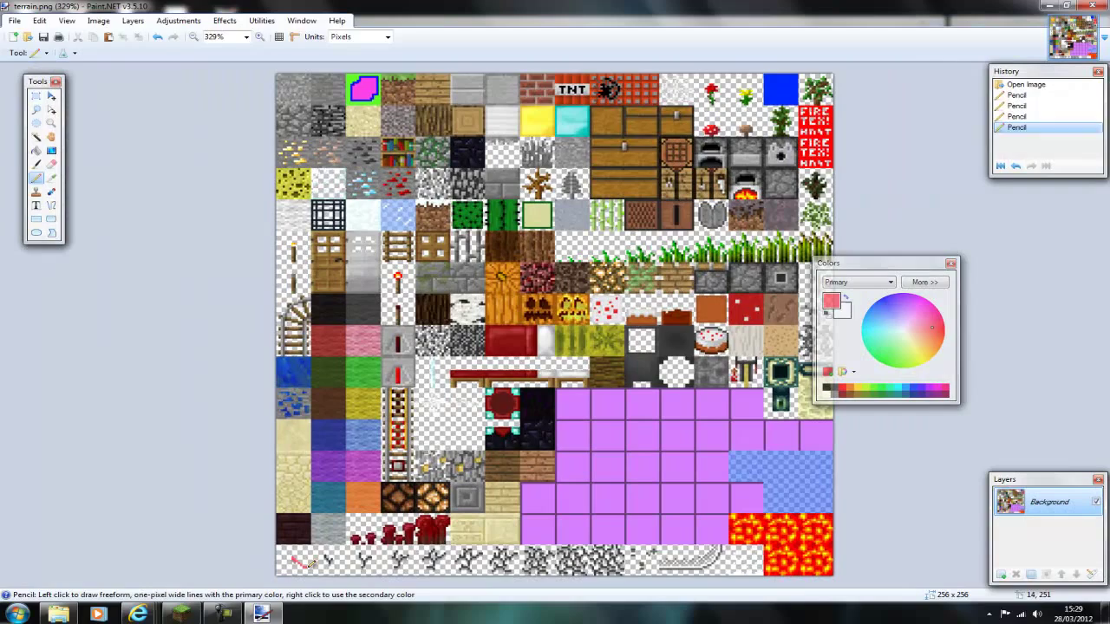
# Draw pink pixels across terrain.png's bottom tile row and save it as PNG.
pyautogui.moveTo(312, 560); pyautogui.dragTo(607, 559)
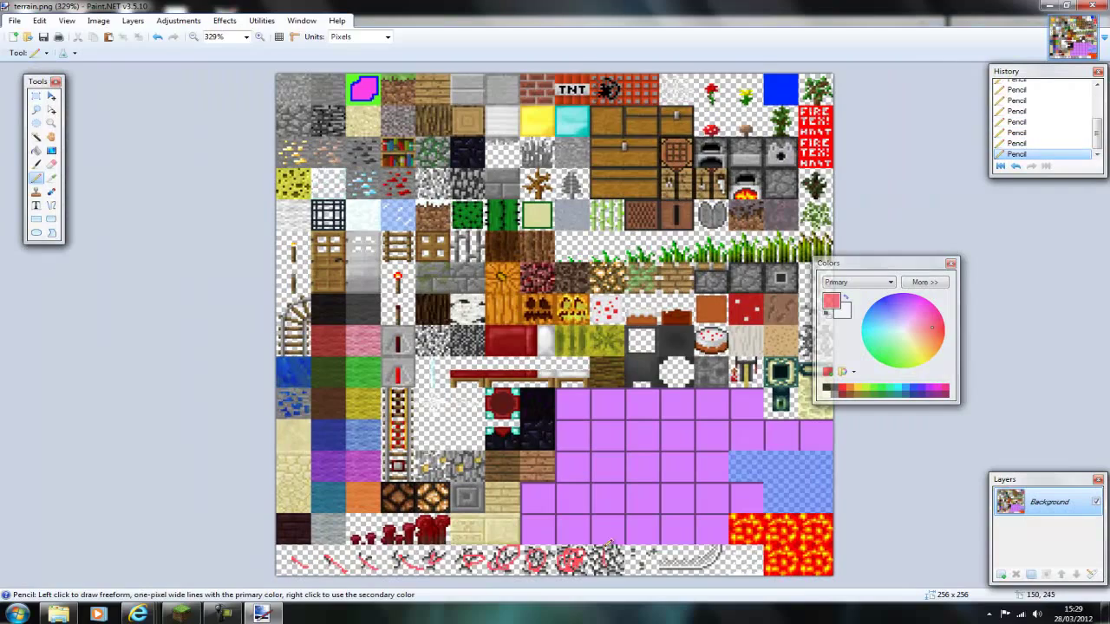
pyautogui.click(878, 308)
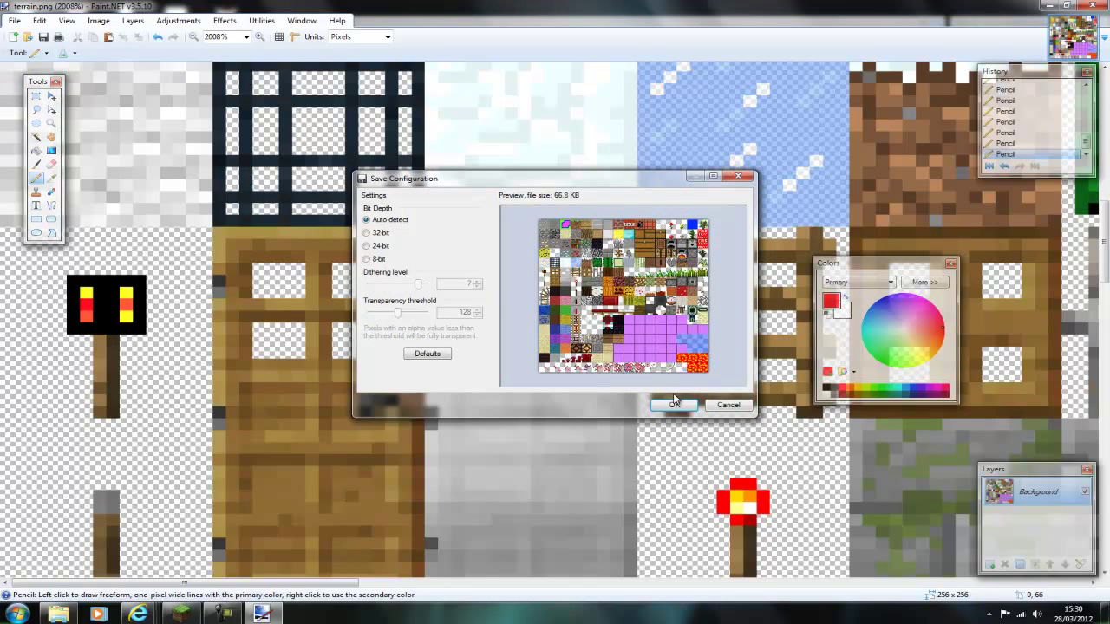
pyautogui.click(674, 405)
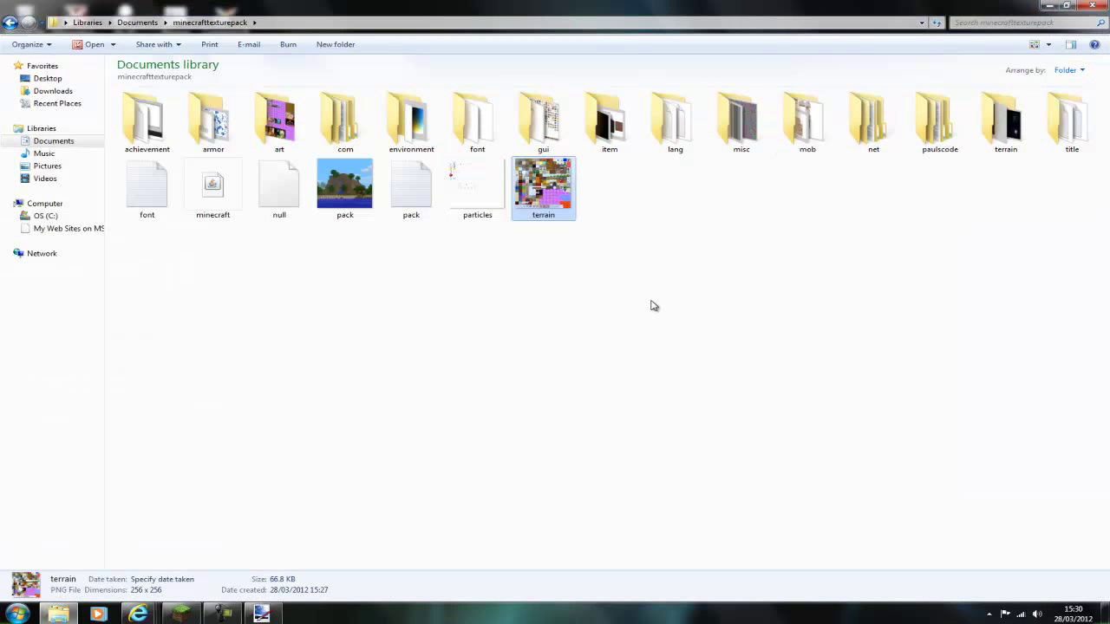
# Open the misc folder, preview grasscolor, and open it in Paint.NET.
pyautogui.doubleClick(740, 121)
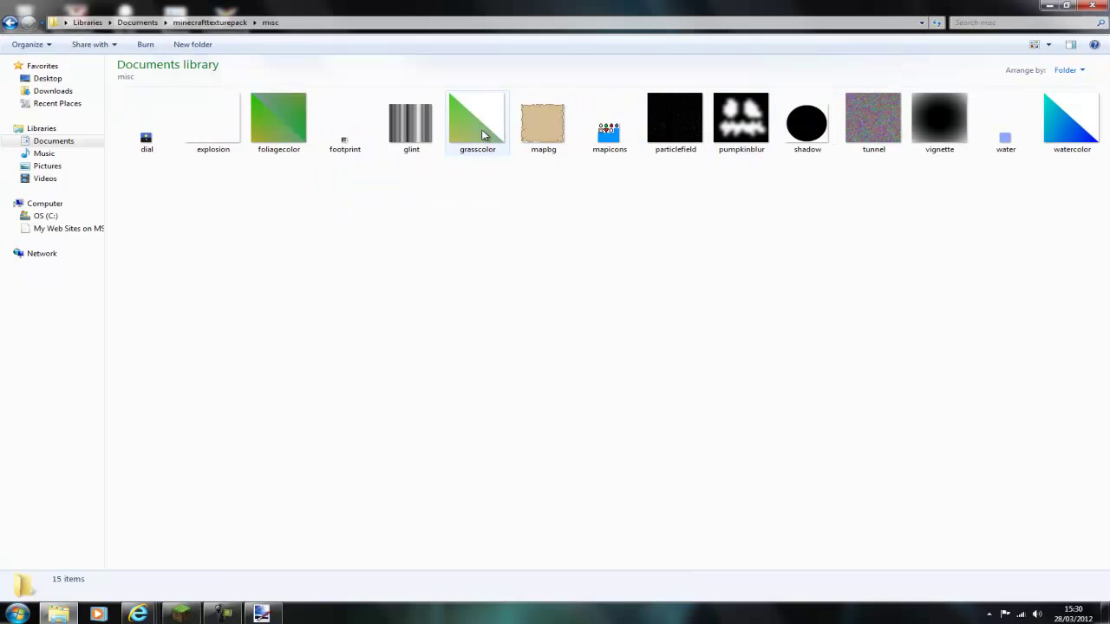
pyautogui.doubleClick(477, 119)
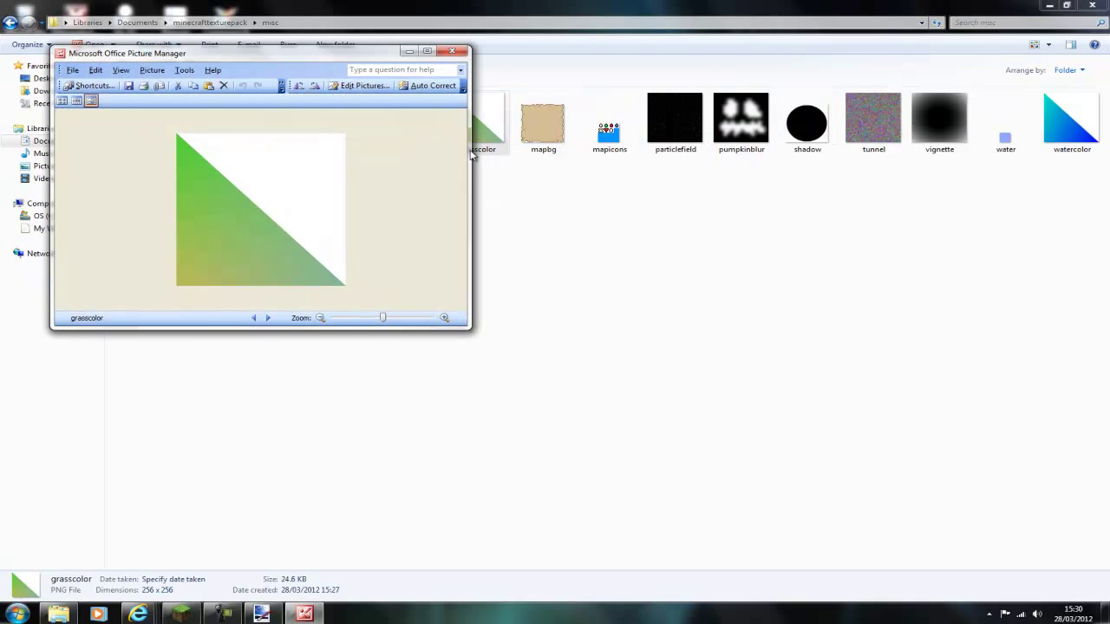
pyautogui.rightClick(476, 122)
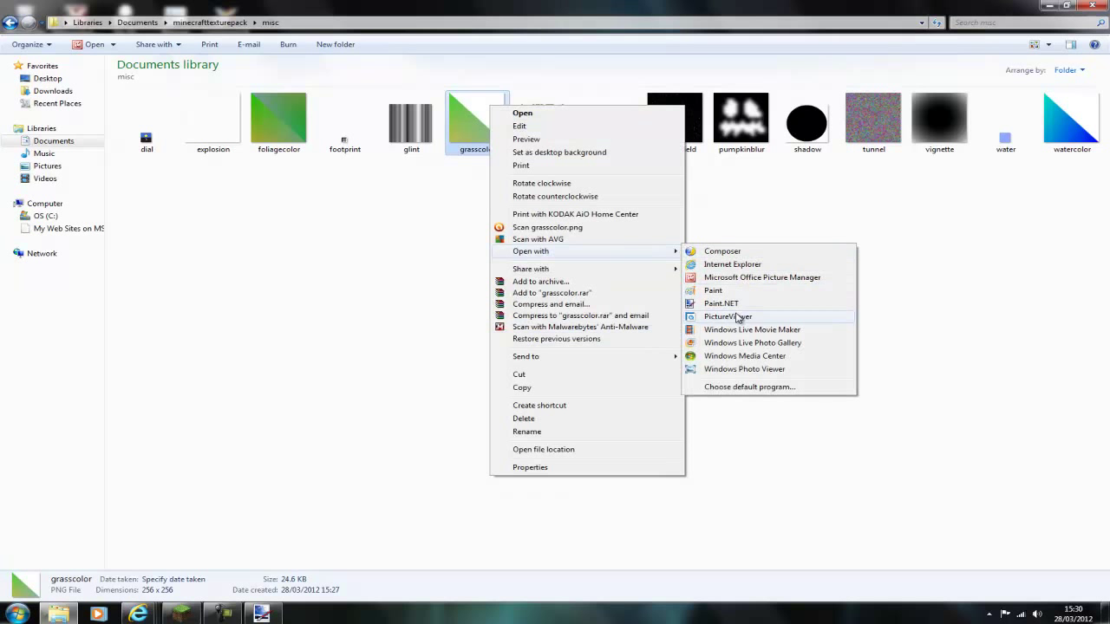
pyautogui.click(720, 302)
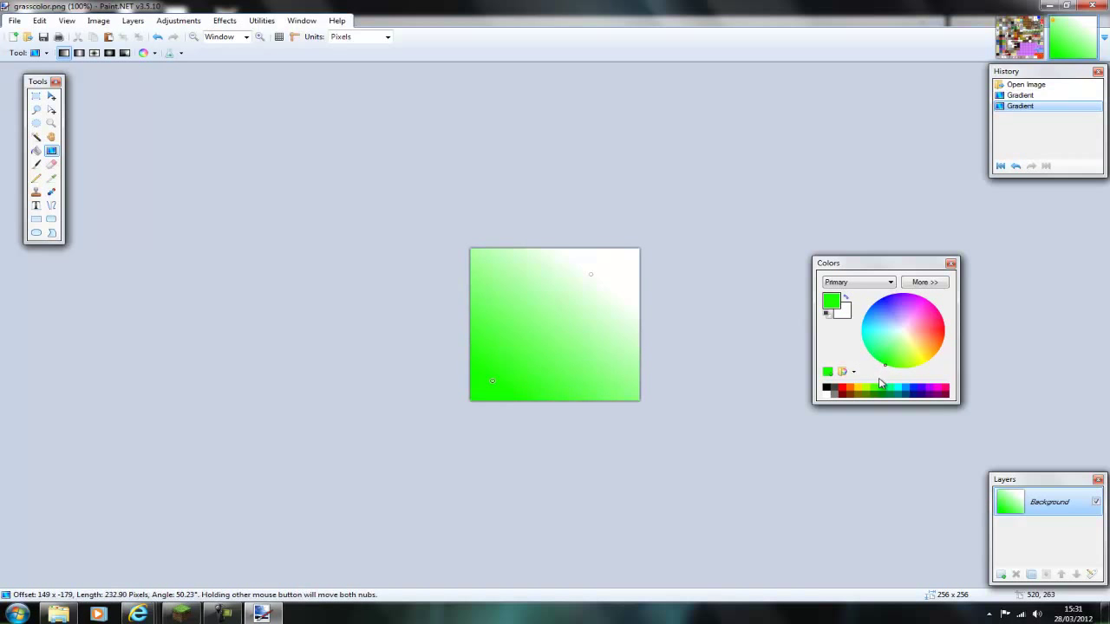
# Recolour the grasscolor gradient to dark green 007717 and save it as PNG.
pyautogui.click(924, 282)
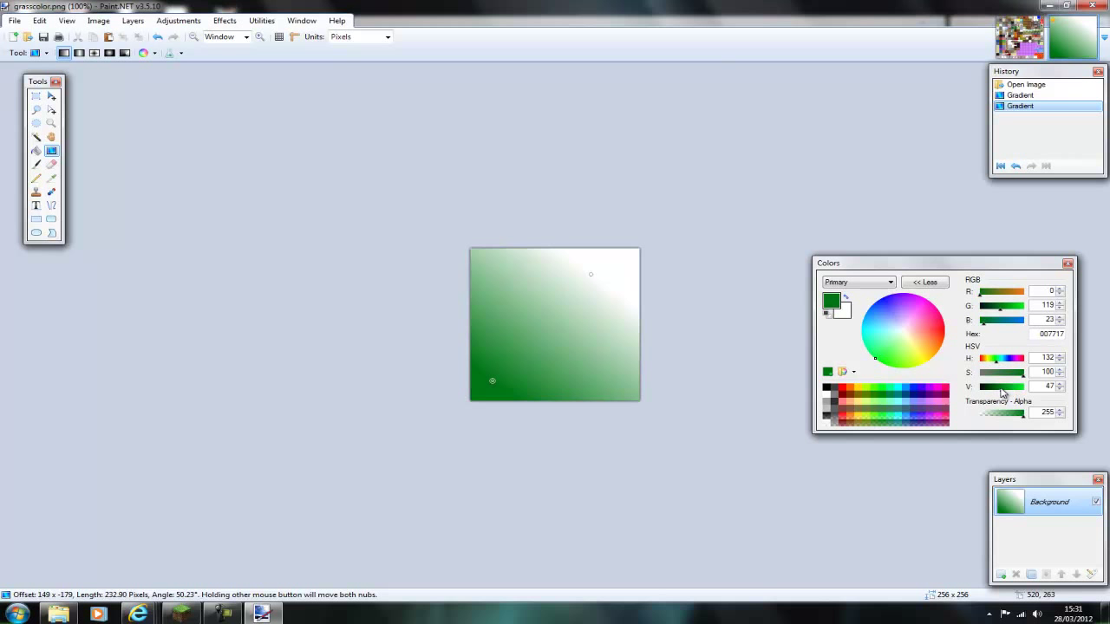
pyautogui.click(14, 20)
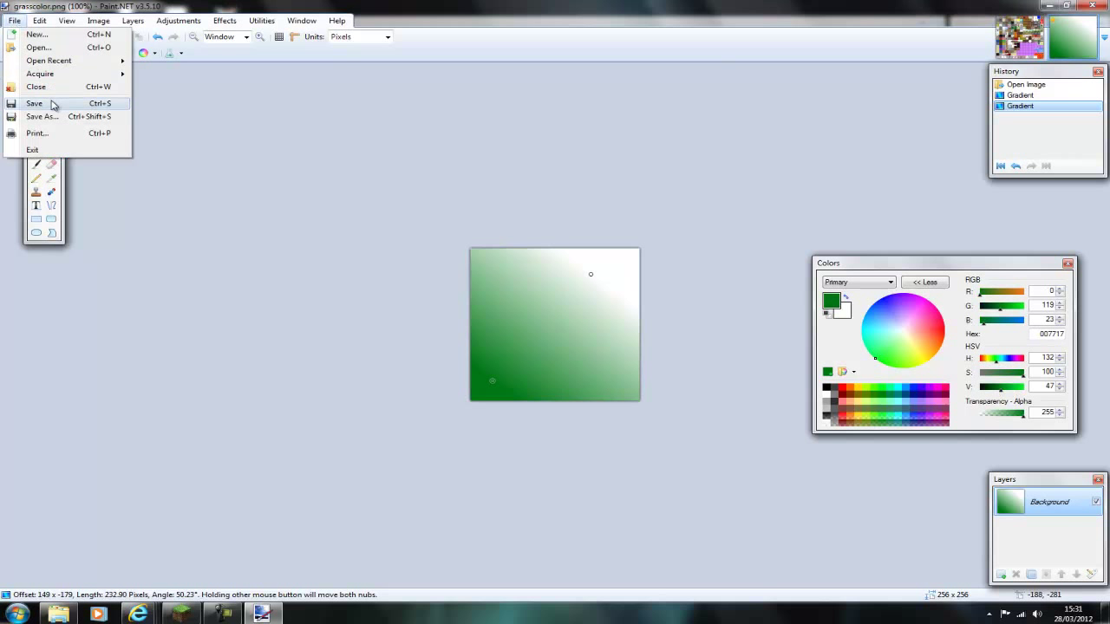
pyautogui.click(35, 103)
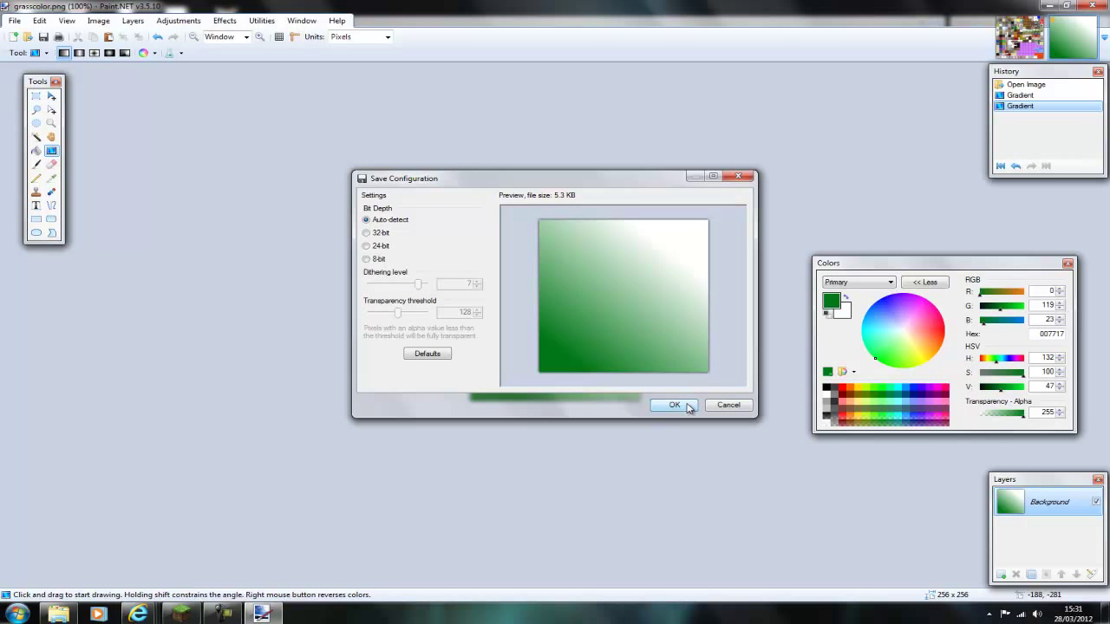
pyautogui.click(674, 405)
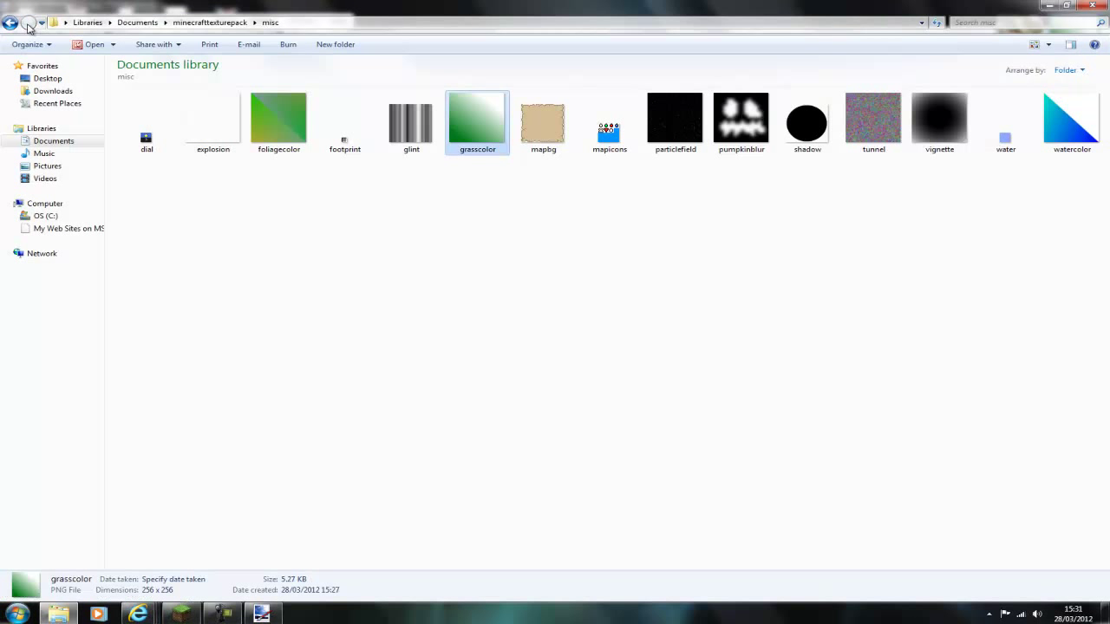
# Archive all texture pack files into minecrafttexturepack.zip with WinRAR.
pyautogui.click(12, 22)
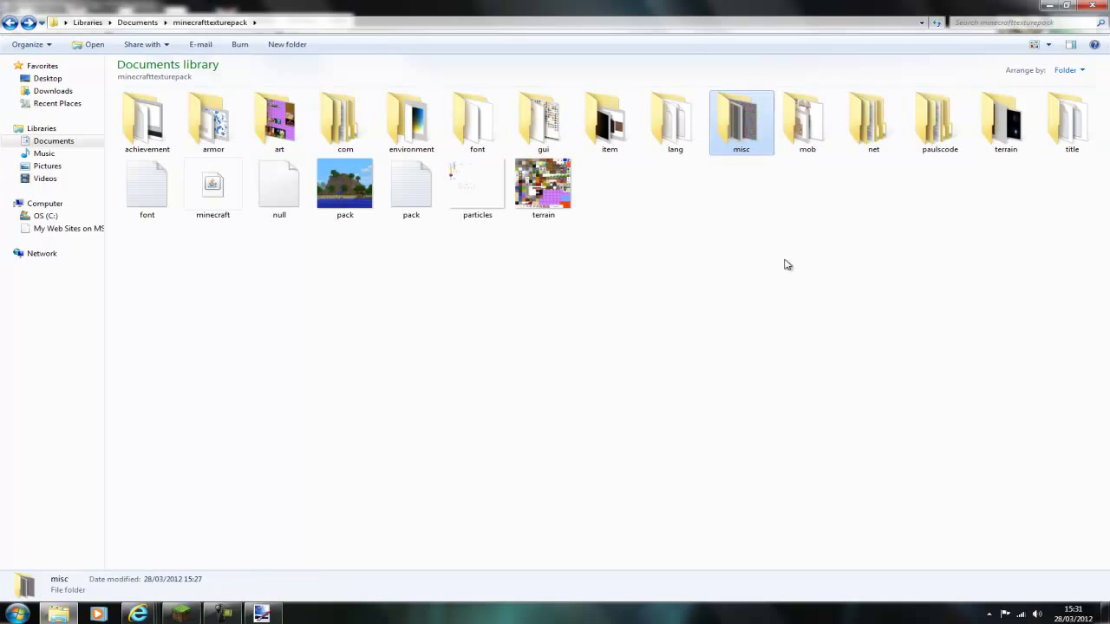
pyautogui.rightClick(543, 185)
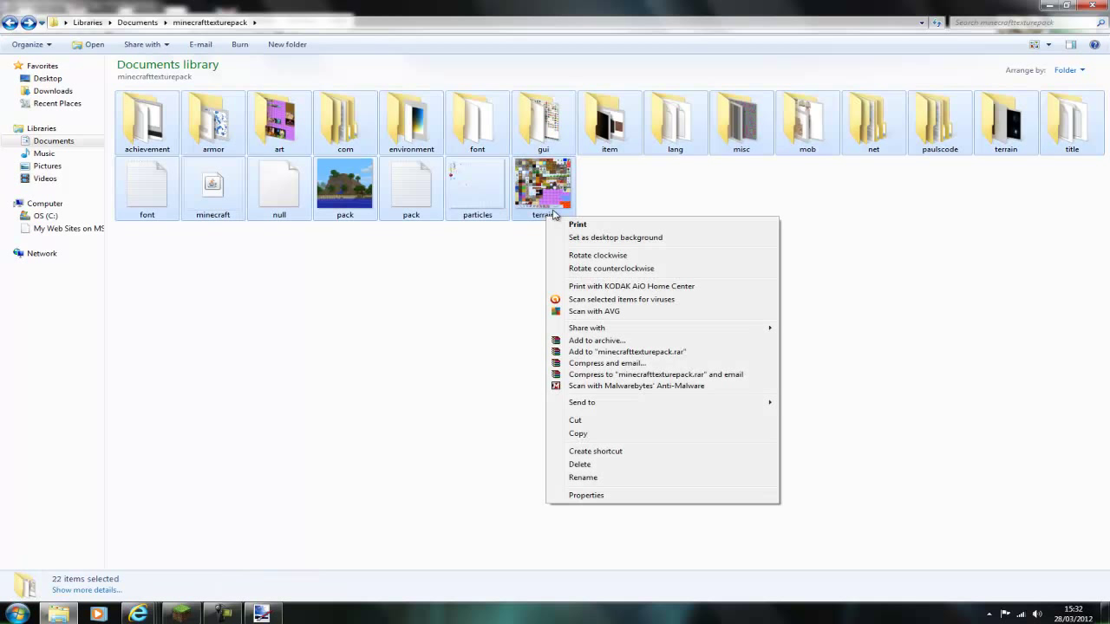
pyautogui.moveTo(628, 362)
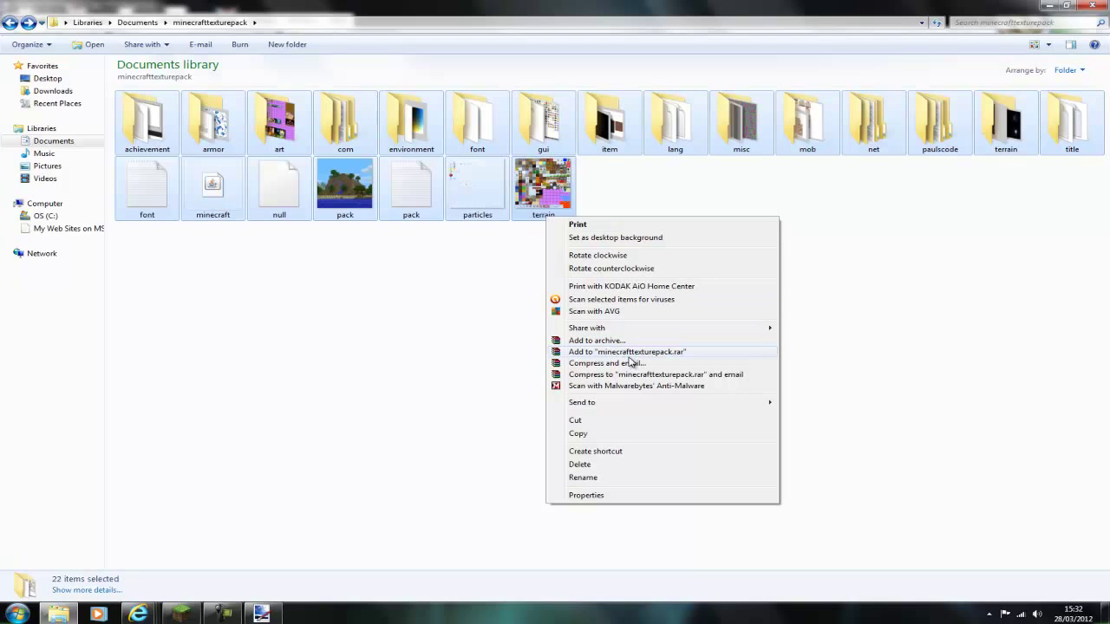
pyautogui.click(596, 340)
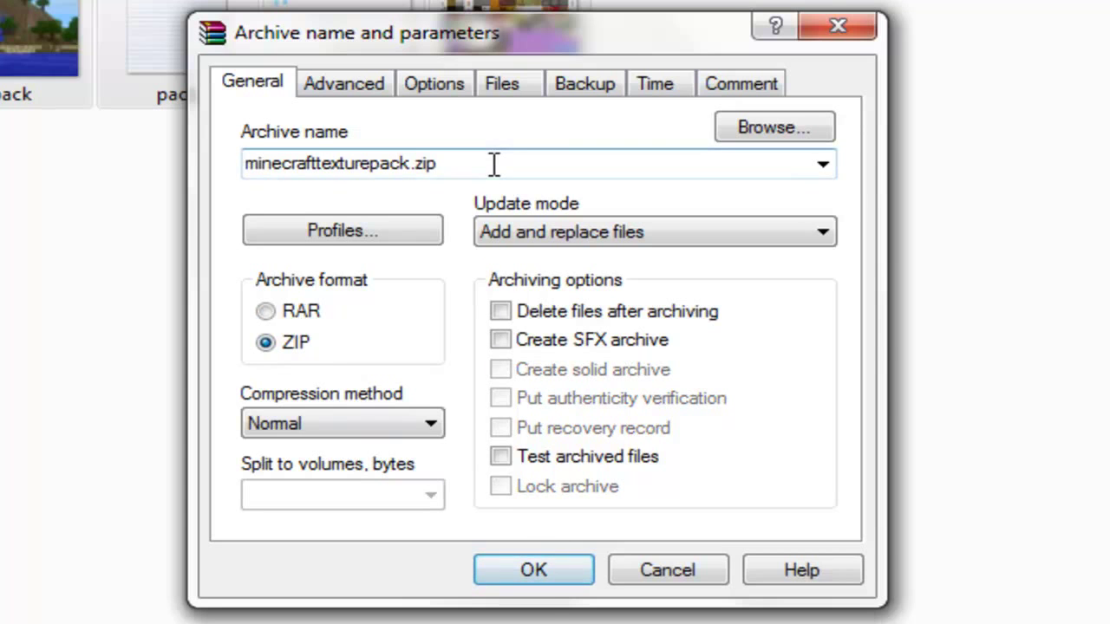
pyautogui.click(533, 570)
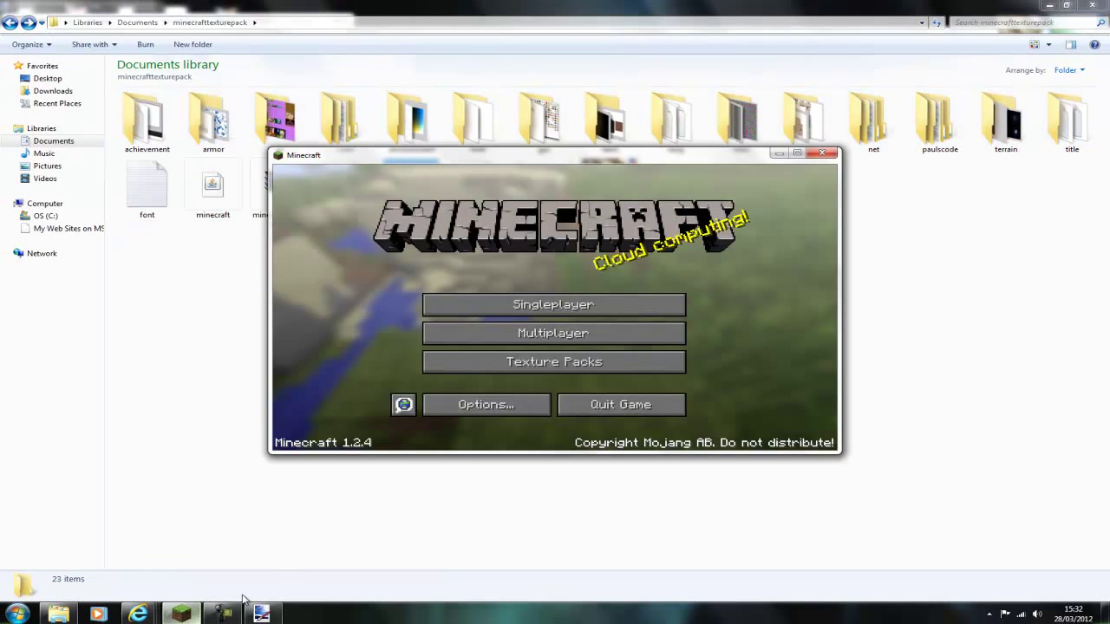
# Select minecrafttexturepack.zip under Texture Packs and confirm with Done.
pyautogui.click(553, 362)
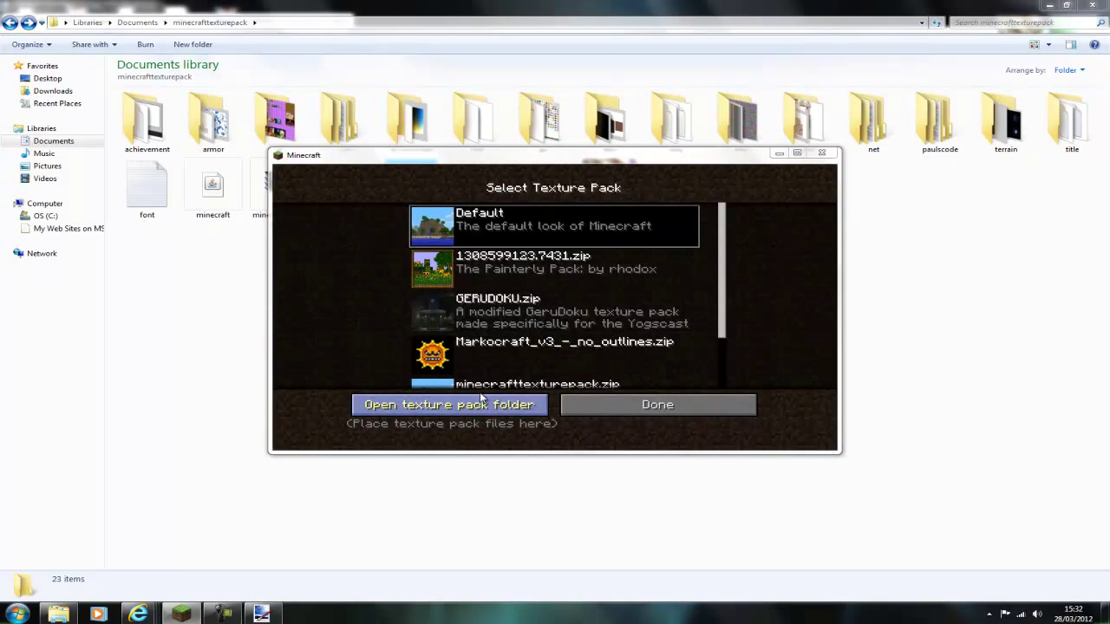
pyautogui.click(449, 404)
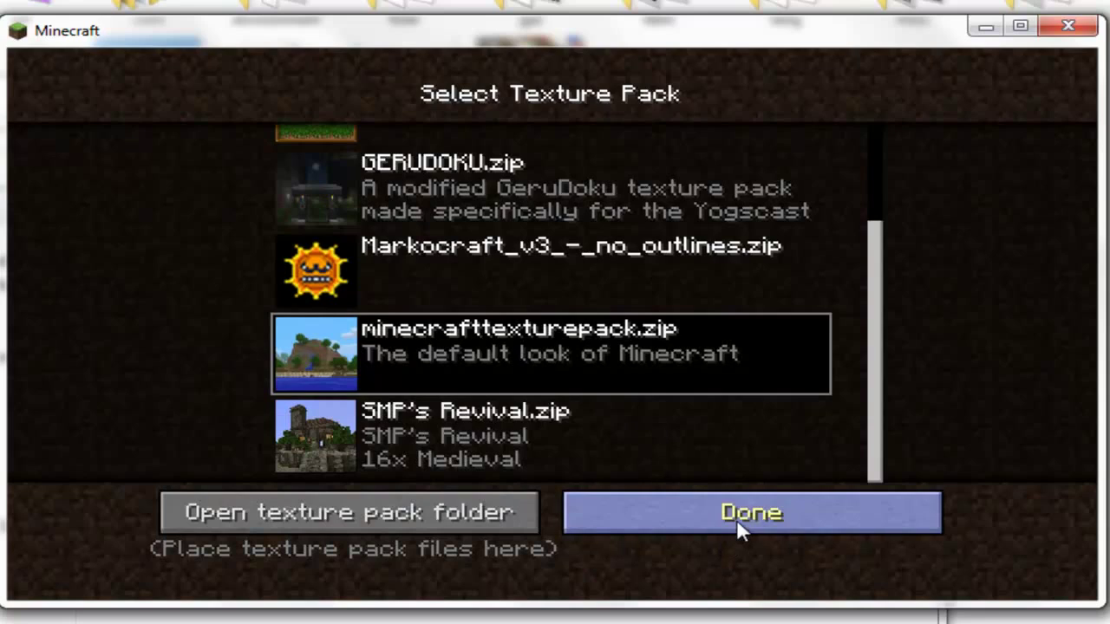
pyautogui.click(750, 512)
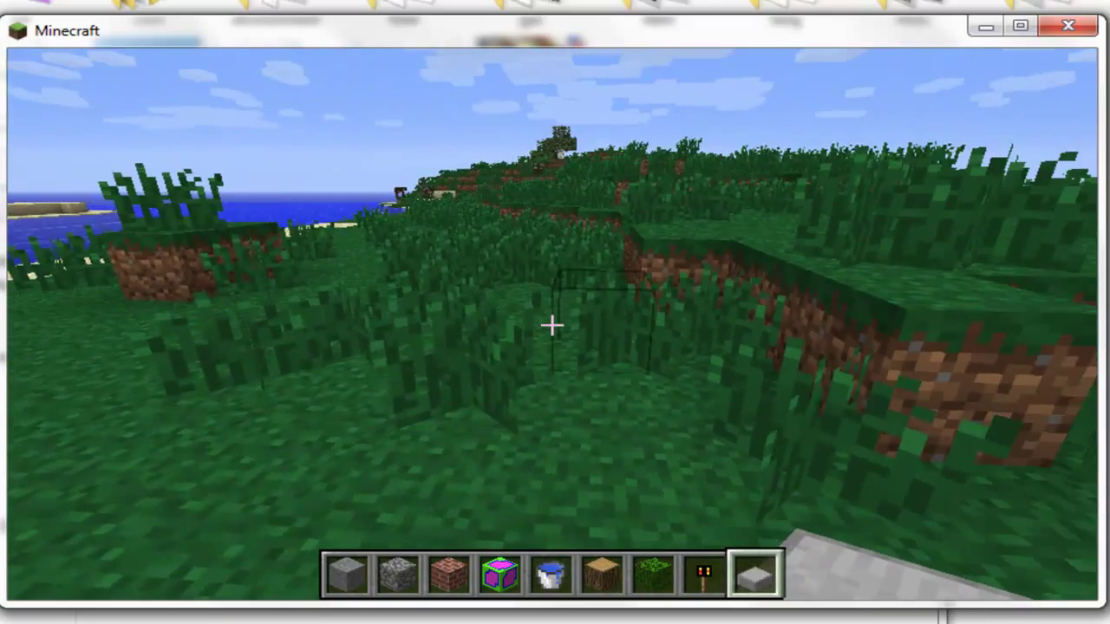
pyautogui.moveTo(554, 325)
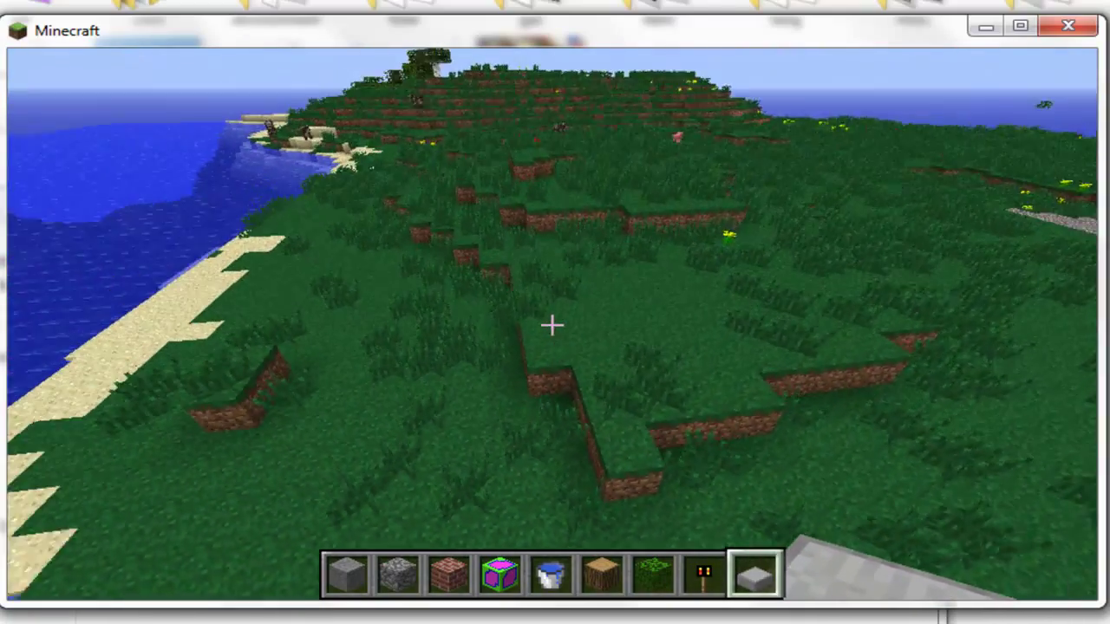
pyautogui.moveTo(552, 325)
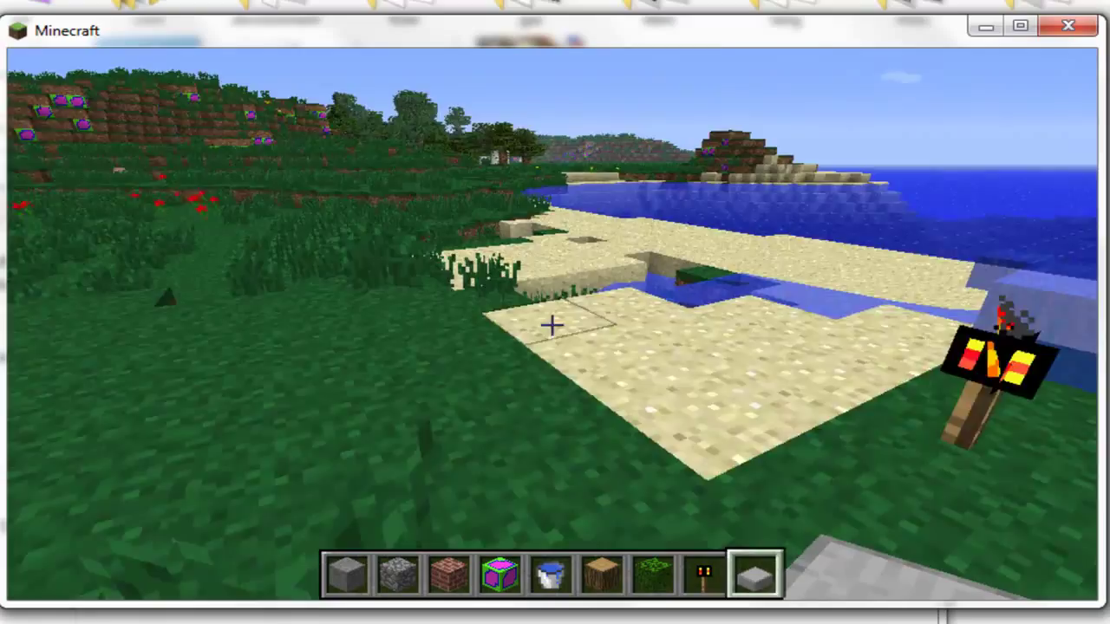
pyautogui.moveTo(555, 325)
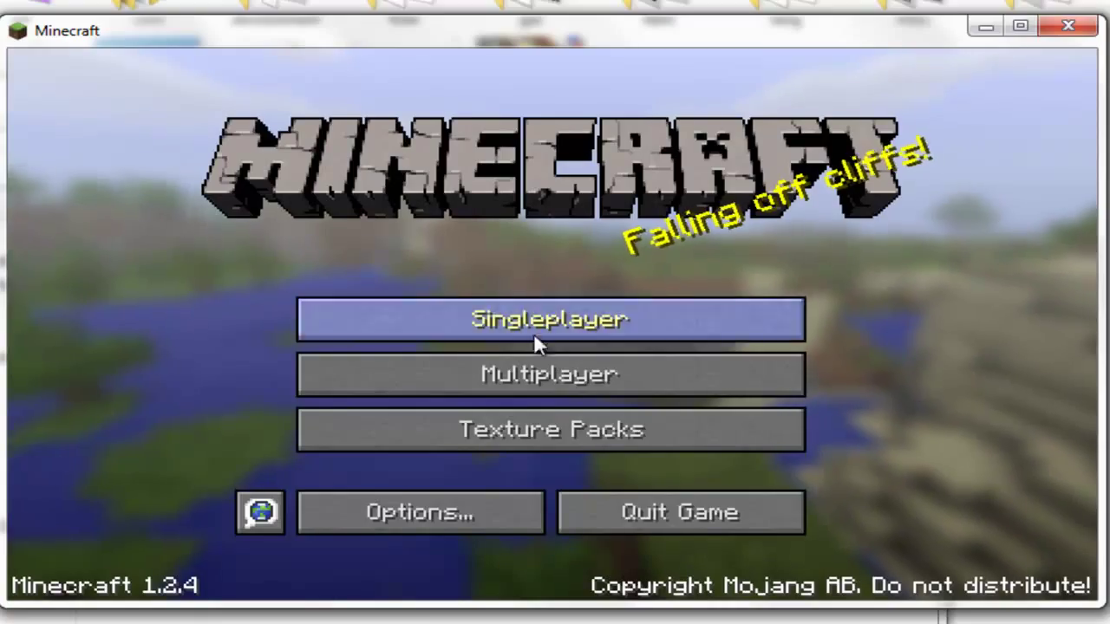
# Load a singleplayer snowy world and break a log from a tree trunk.
pyautogui.click(550, 319)
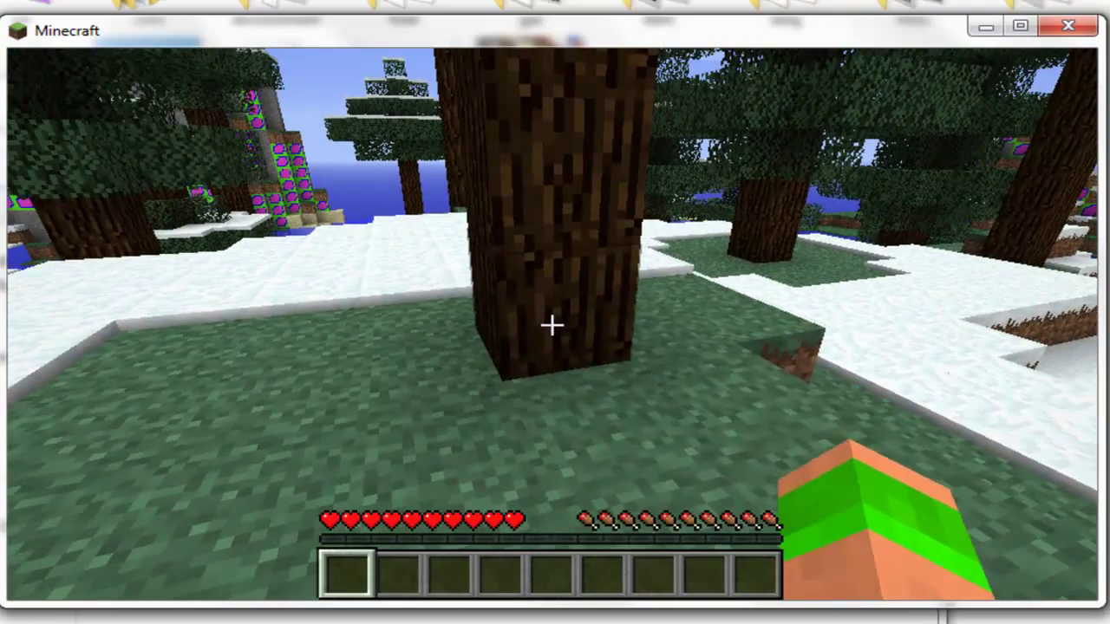
pyautogui.click(551, 325)
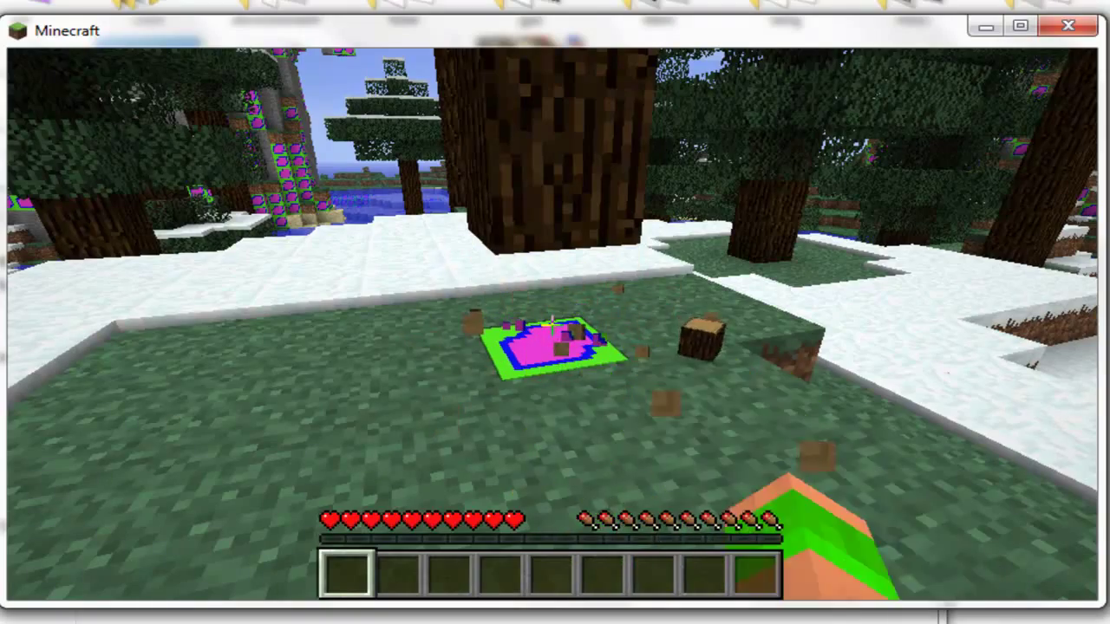
pyautogui.moveTo(554, 325)
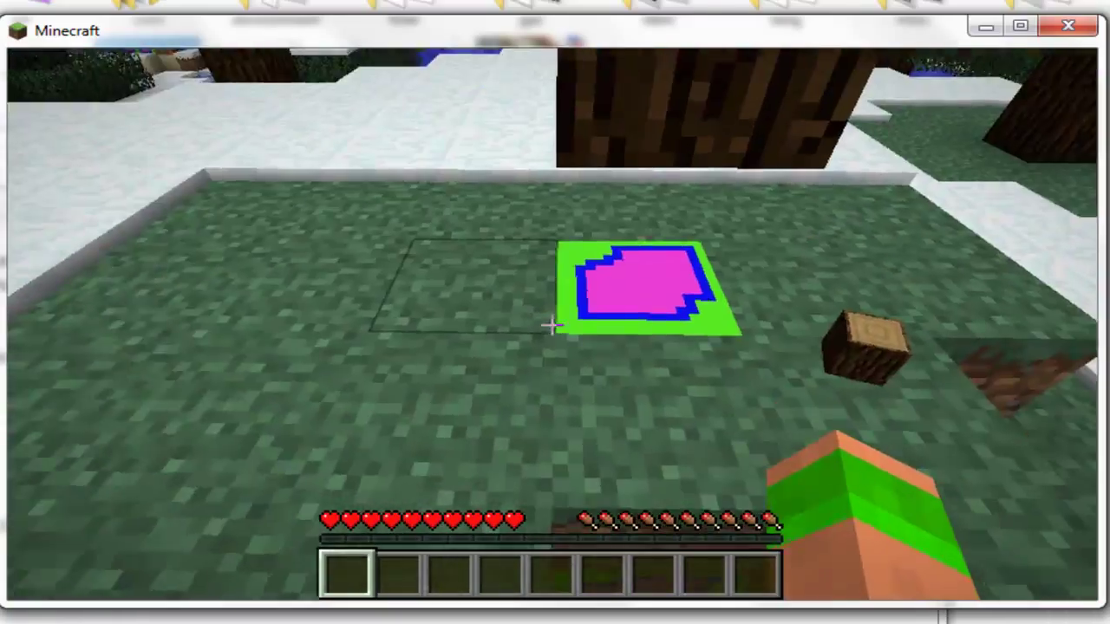
pyautogui.moveTo(555, 326)
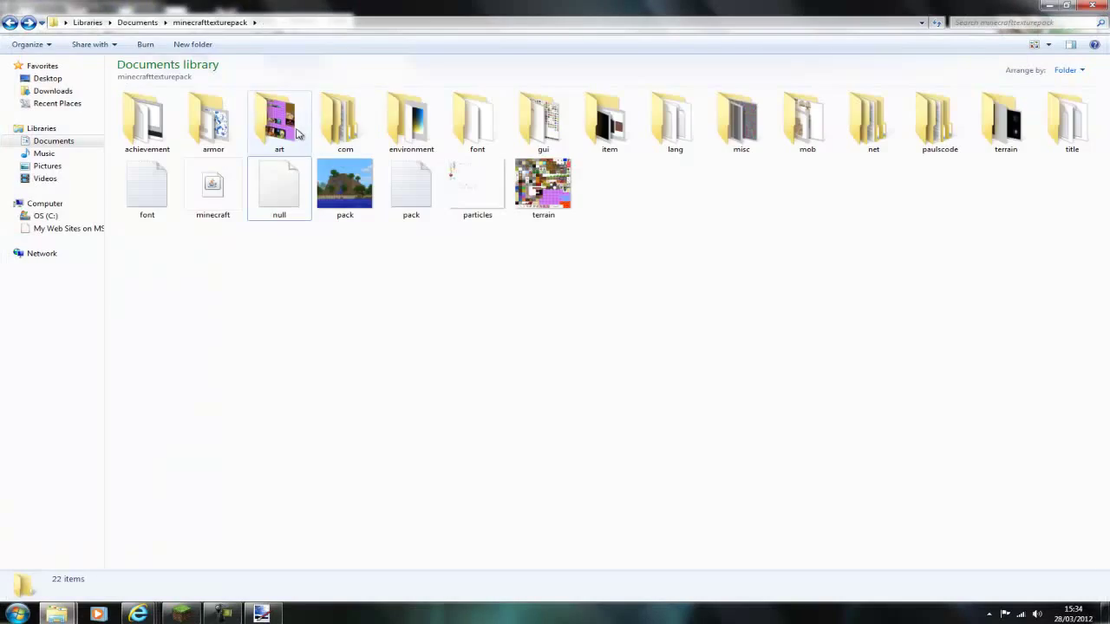
# Browse the art folder, go back, then open the armor folder.
pyautogui.doubleClick(278, 119)
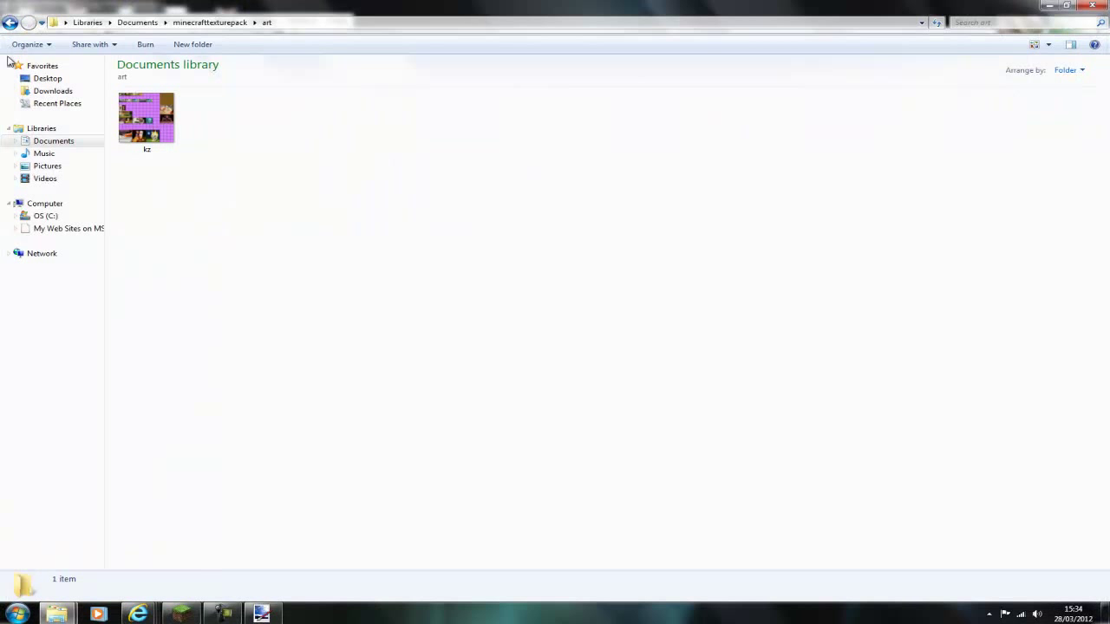
pyautogui.click(11, 21)
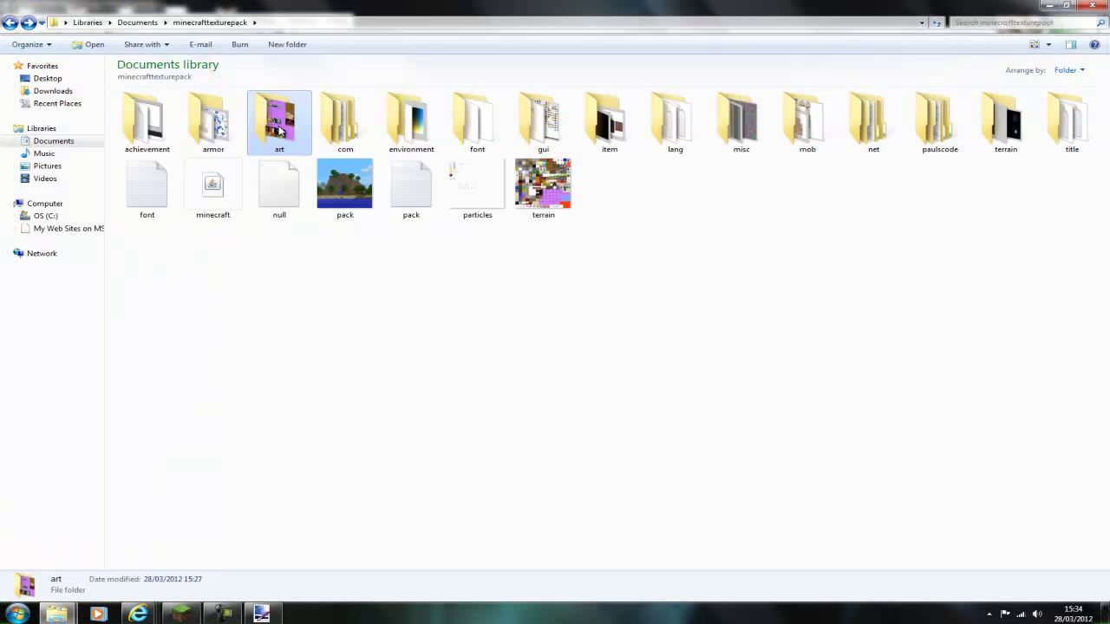
pyautogui.doubleClick(212, 121)
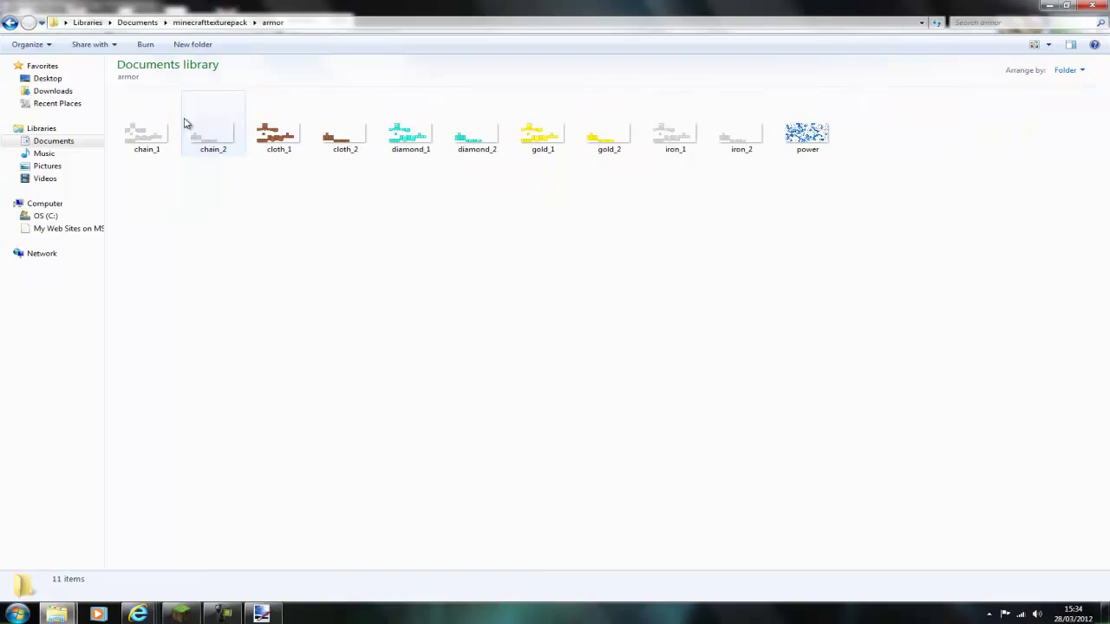